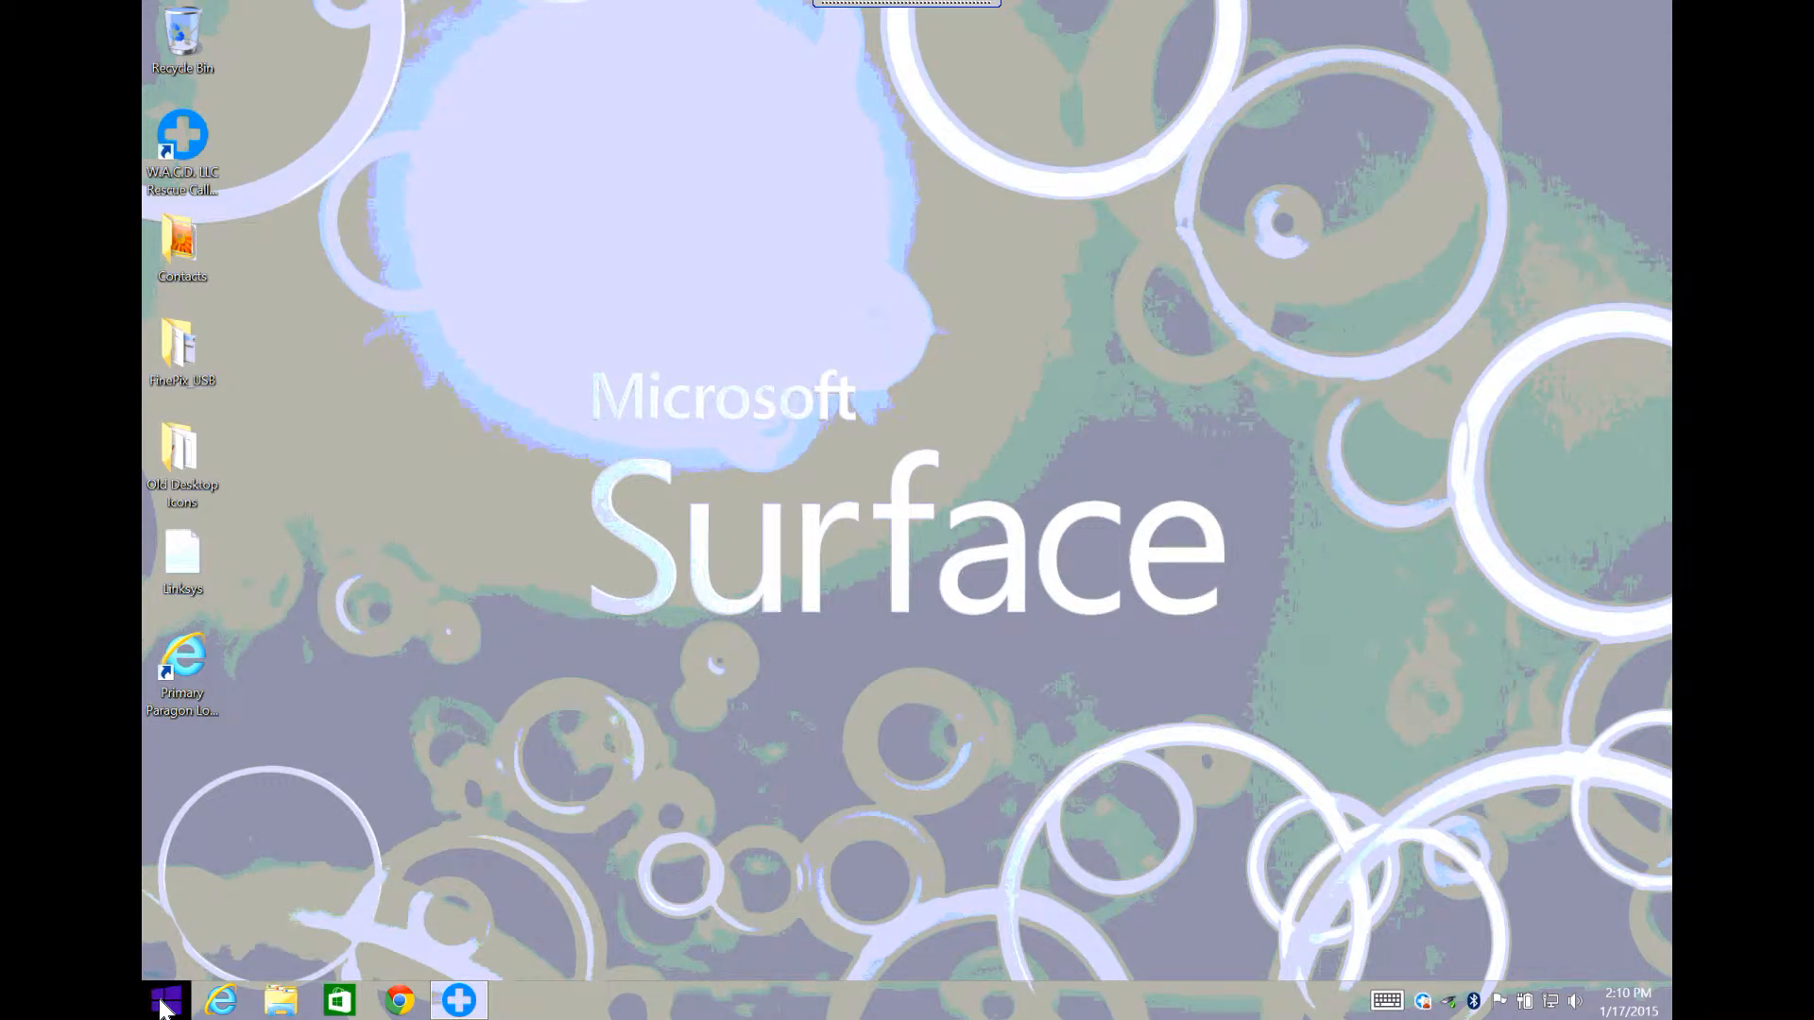
Step: Reach Programs and Features in Control Panel via the Start right-click menu
right_click(167, 998)
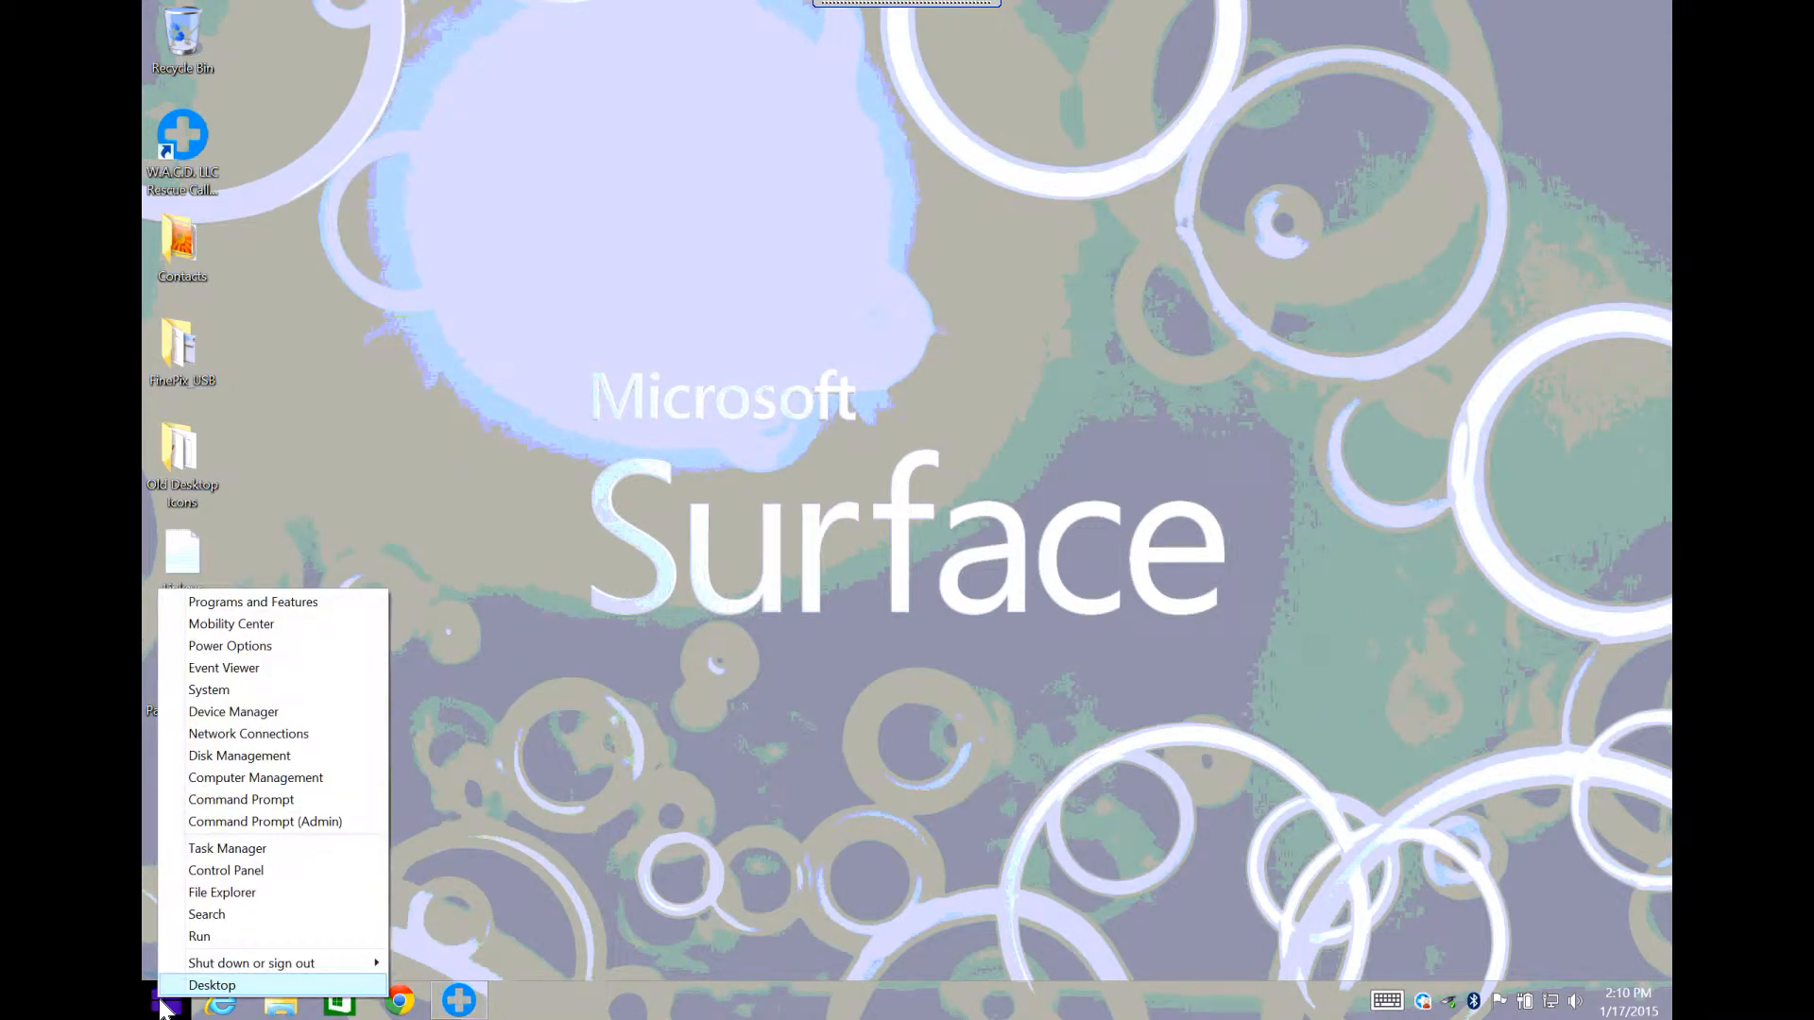
click(225, 869)
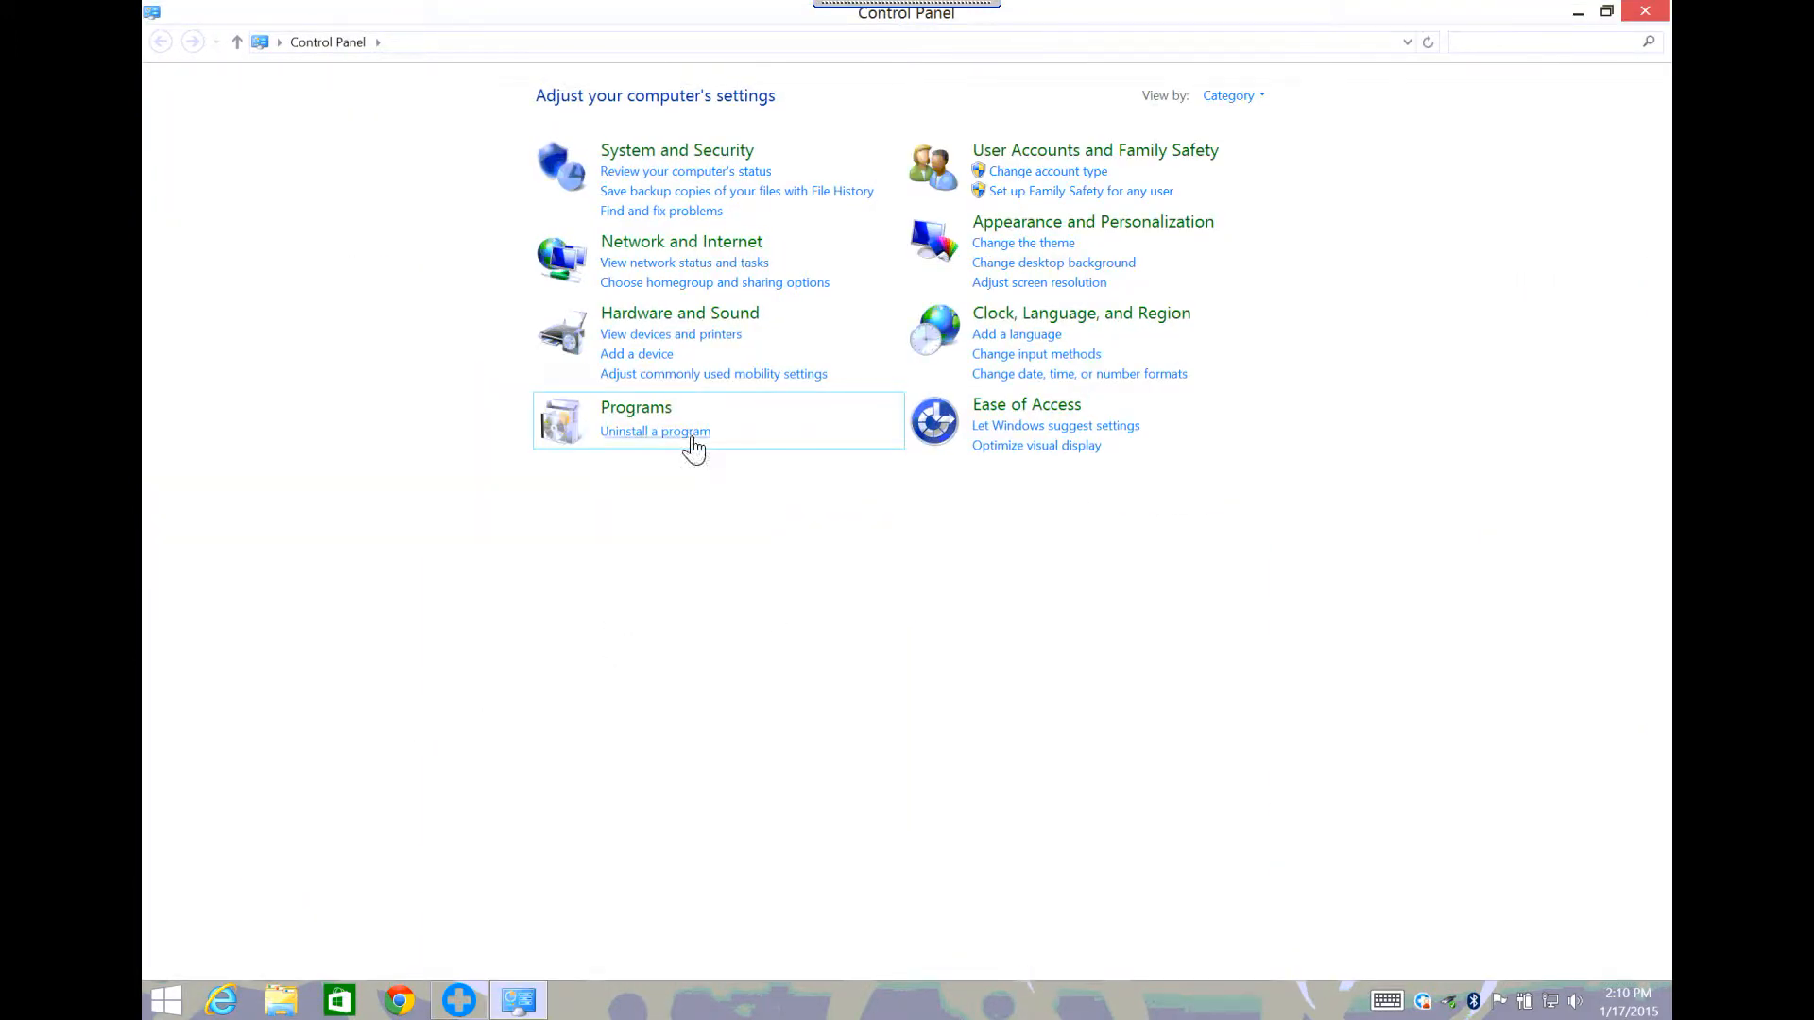
click(656, 431)
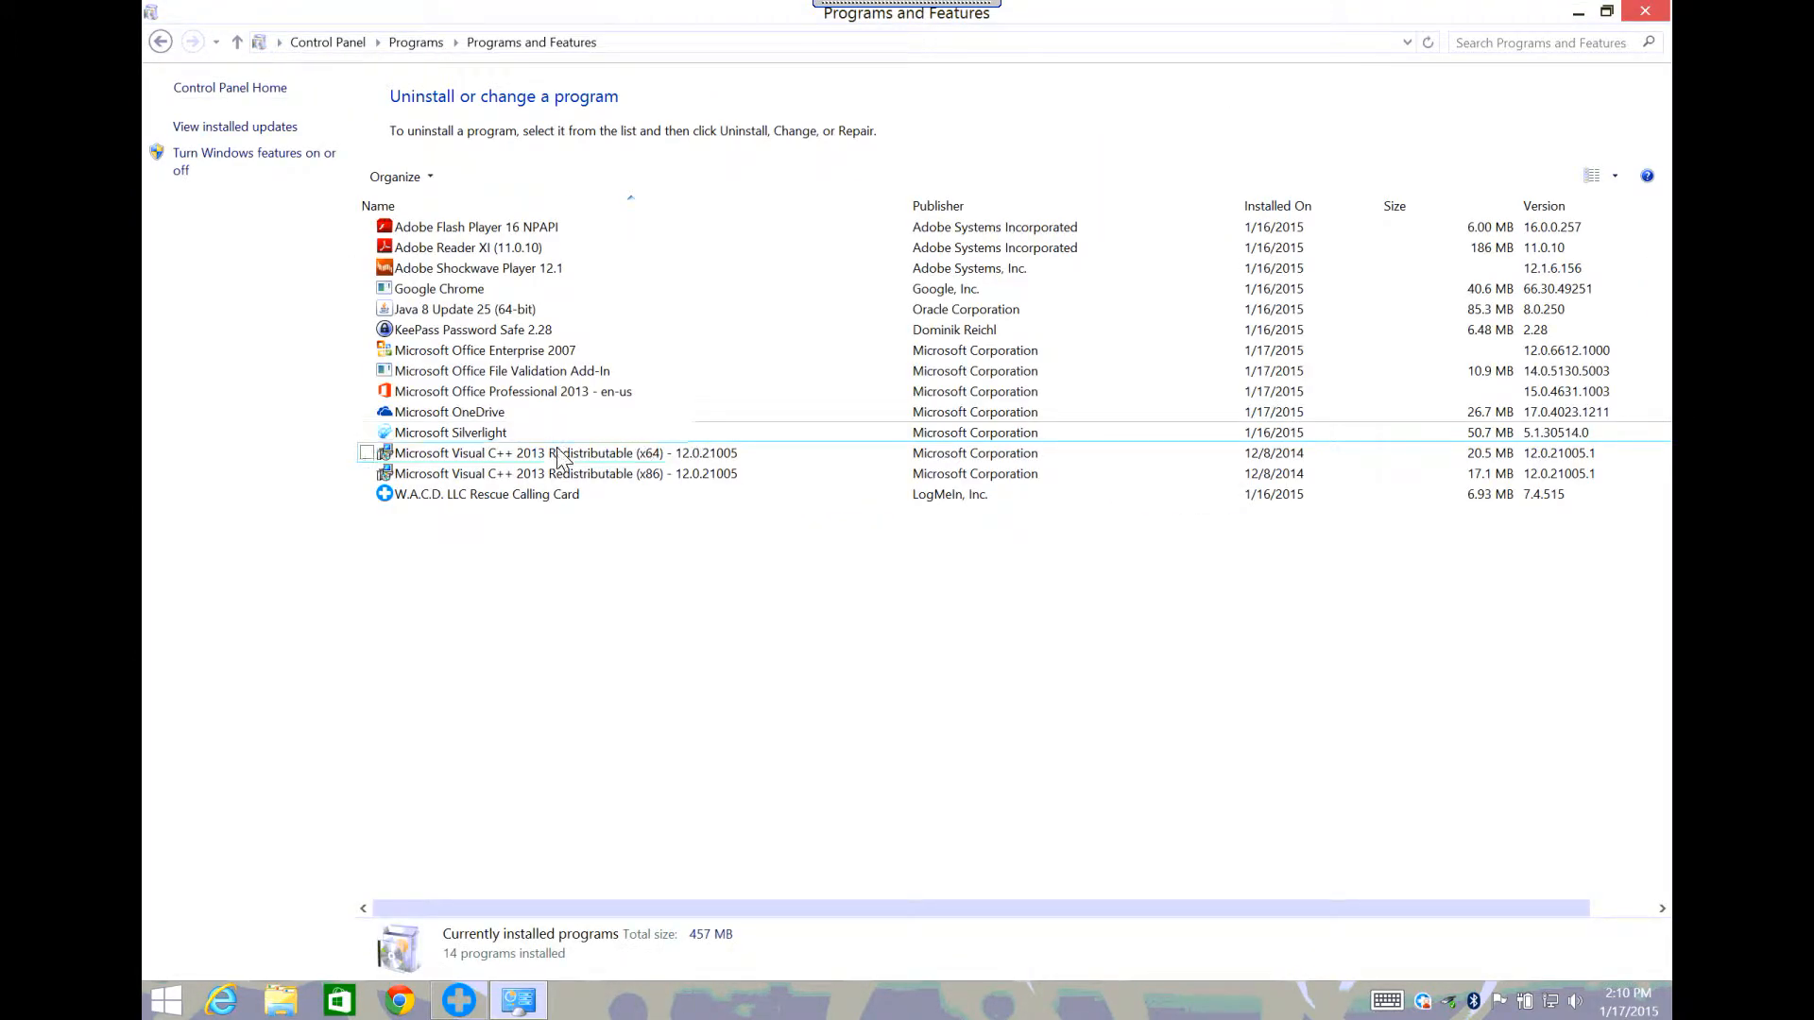
Step: Start uninstalling Microsoft Office Professional 2013 - en-us from the installed programs list
click(514, 391)
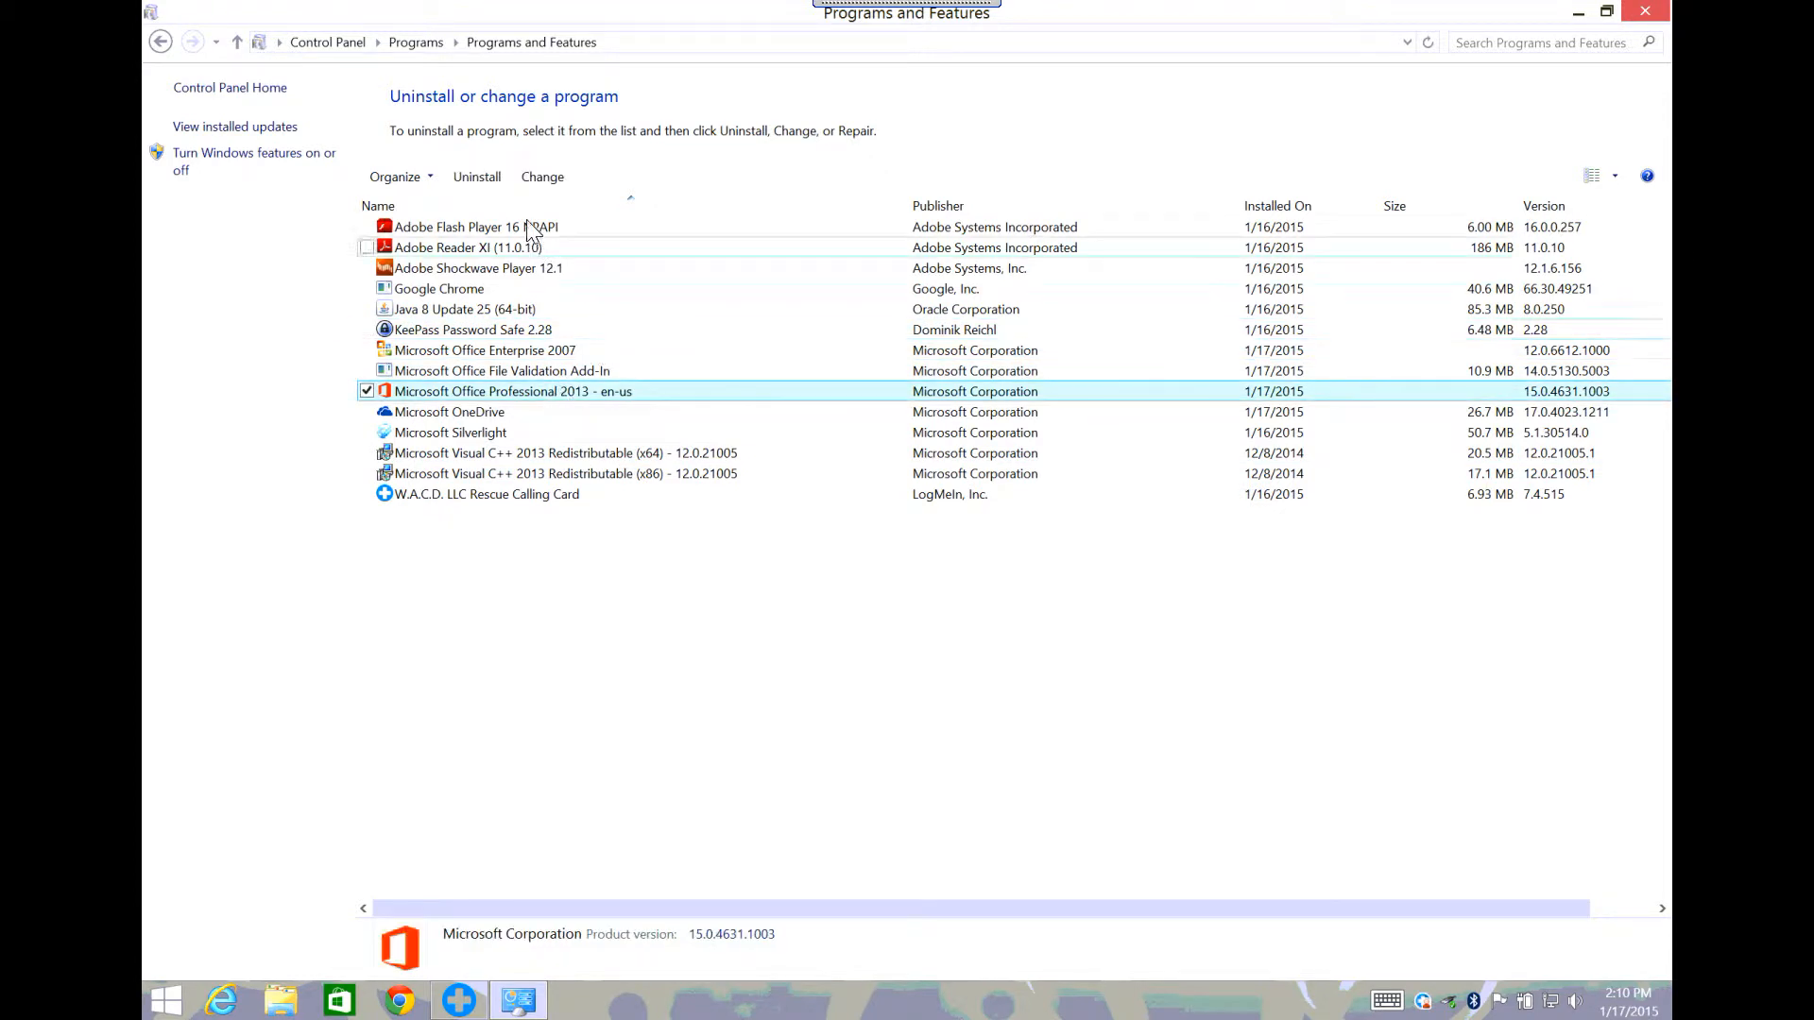
mouse_move(476, 176)
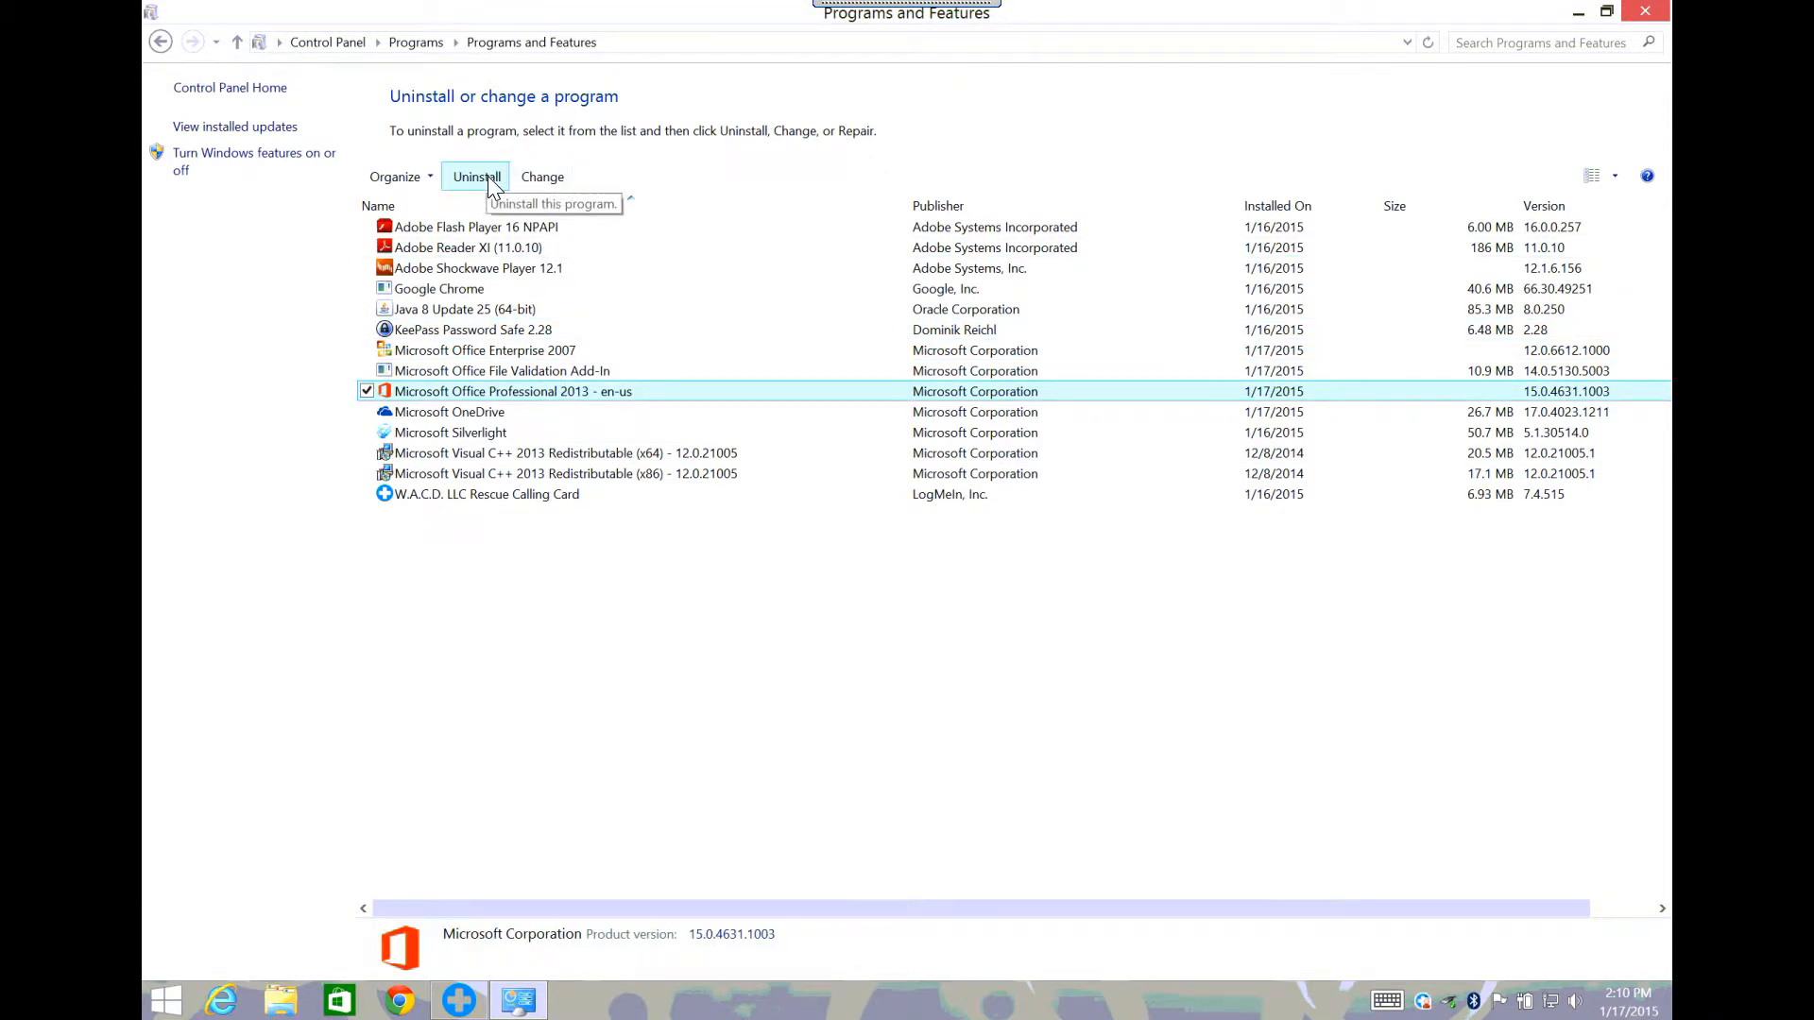
click(476, 176)
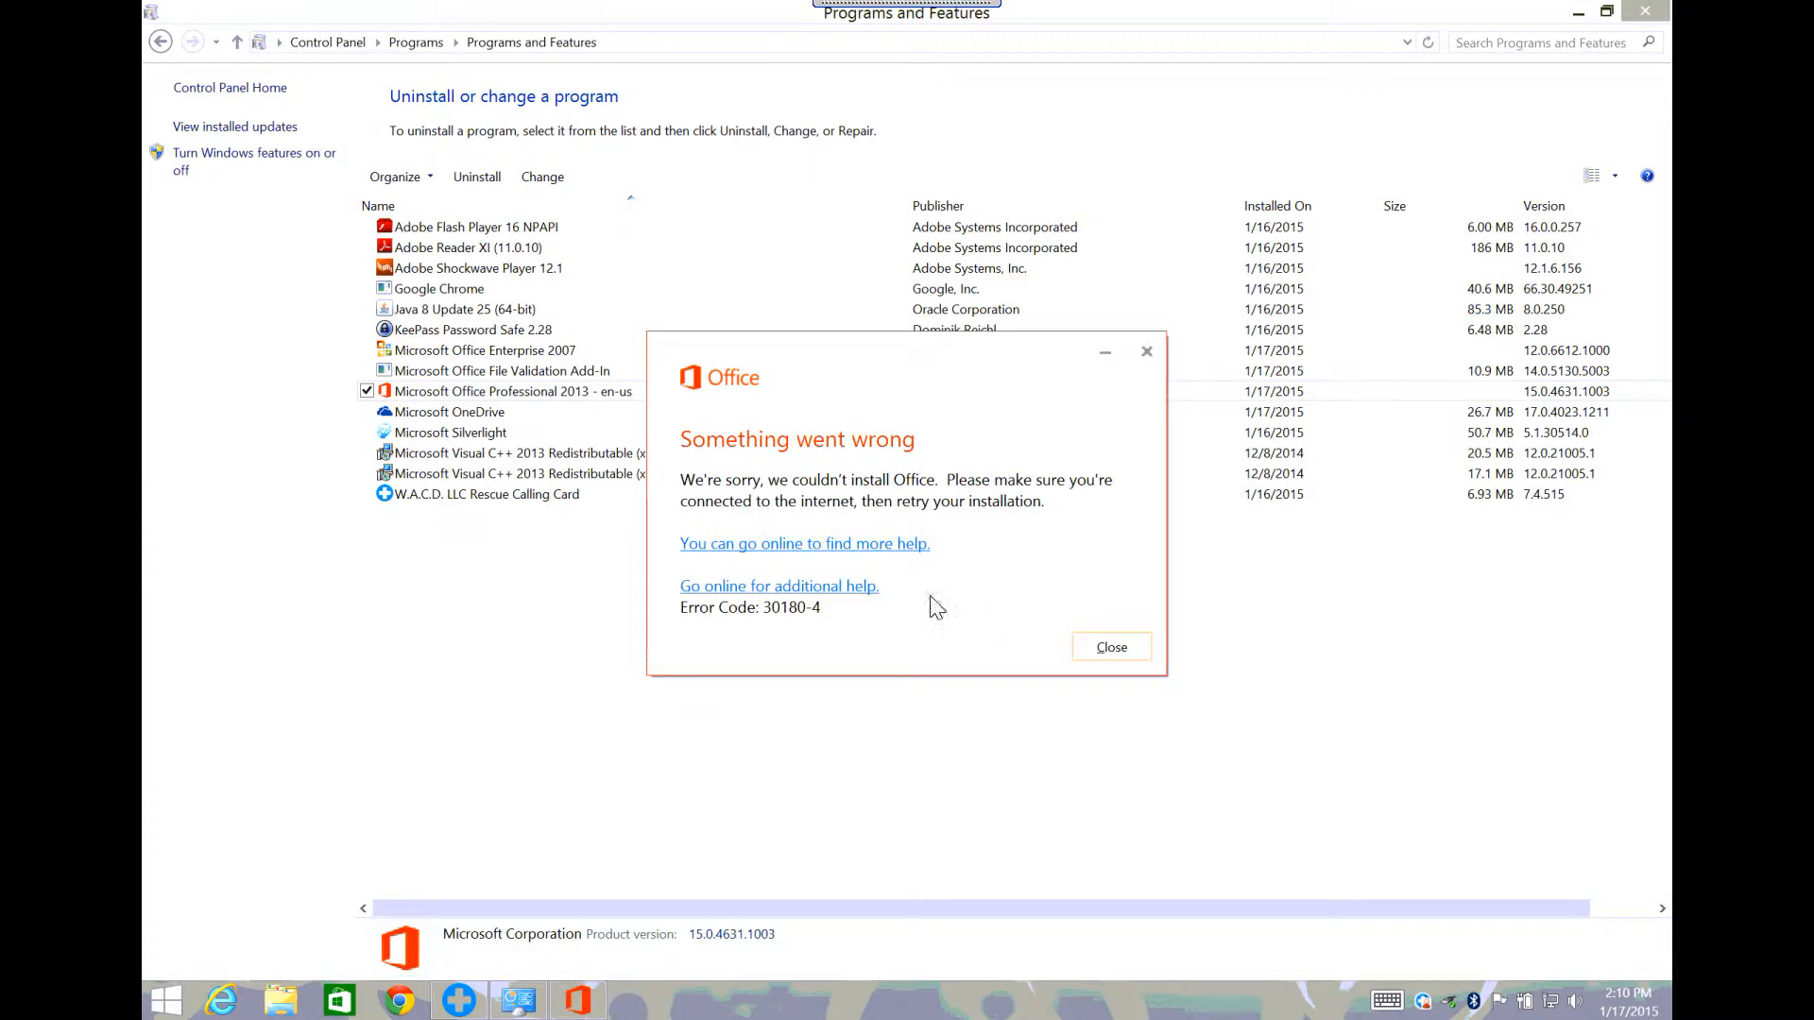
mouse_move(870, 553)
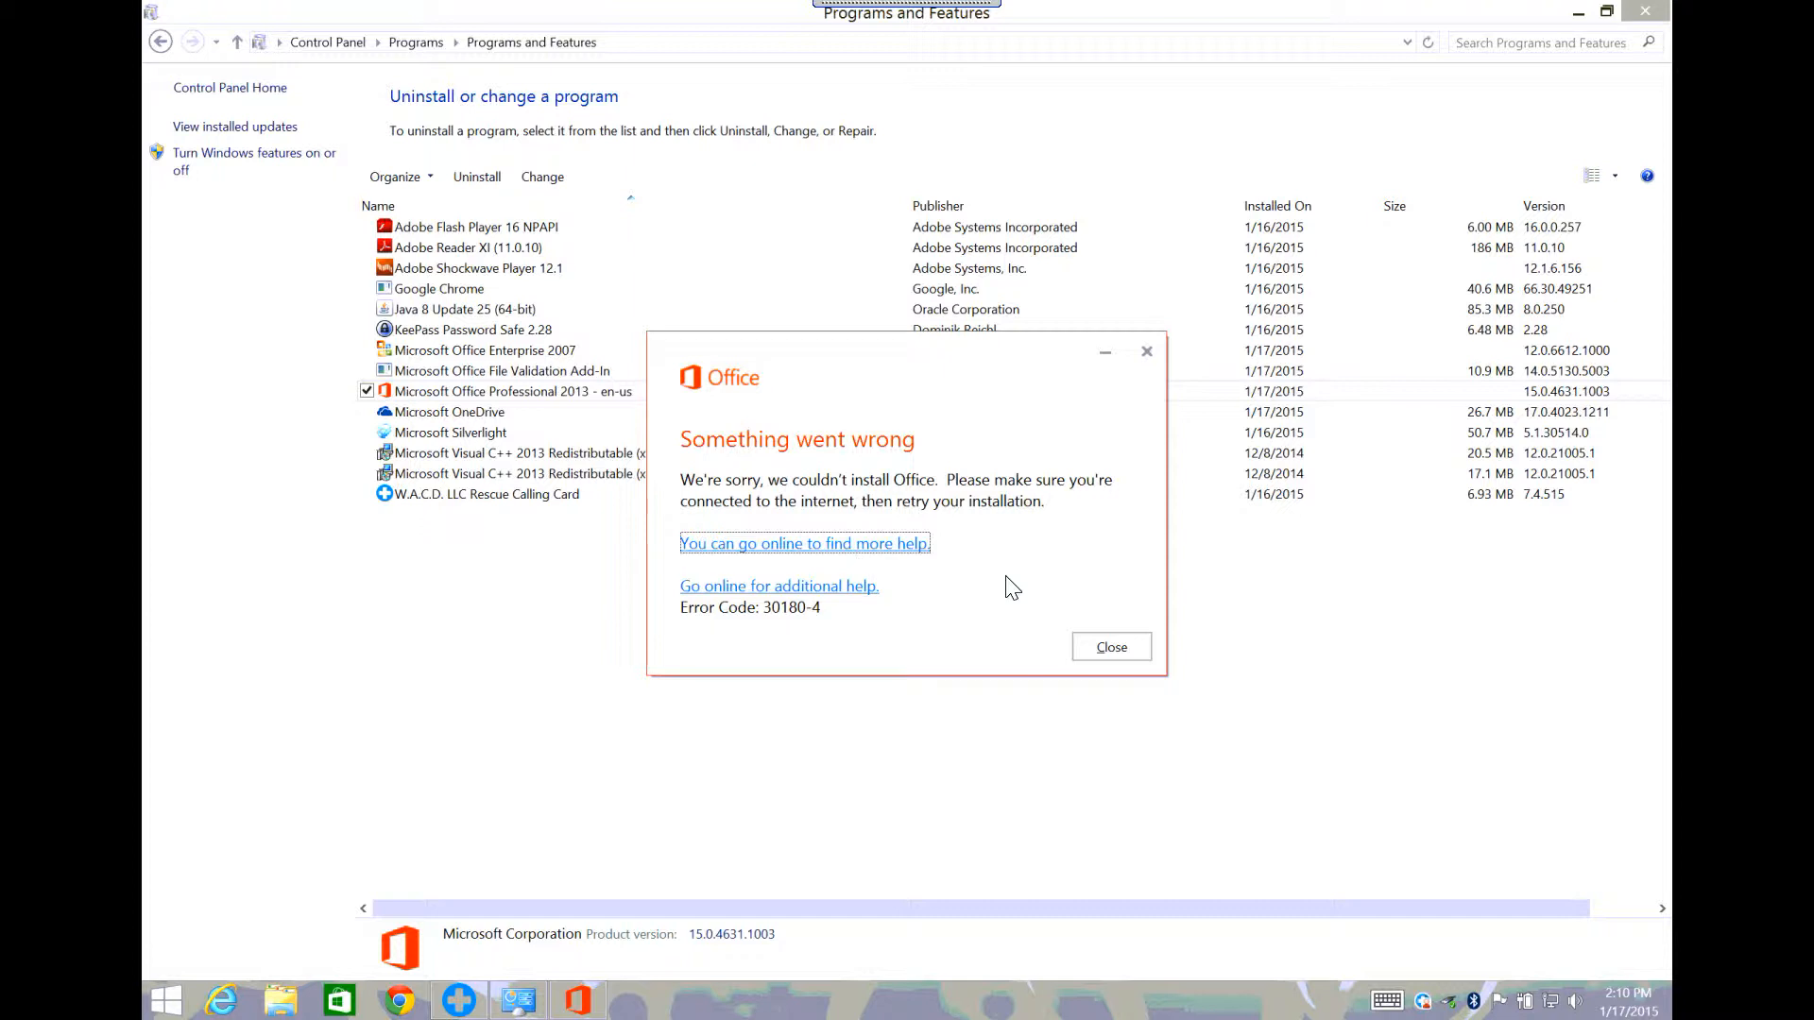
mouse_move(1011, 616)
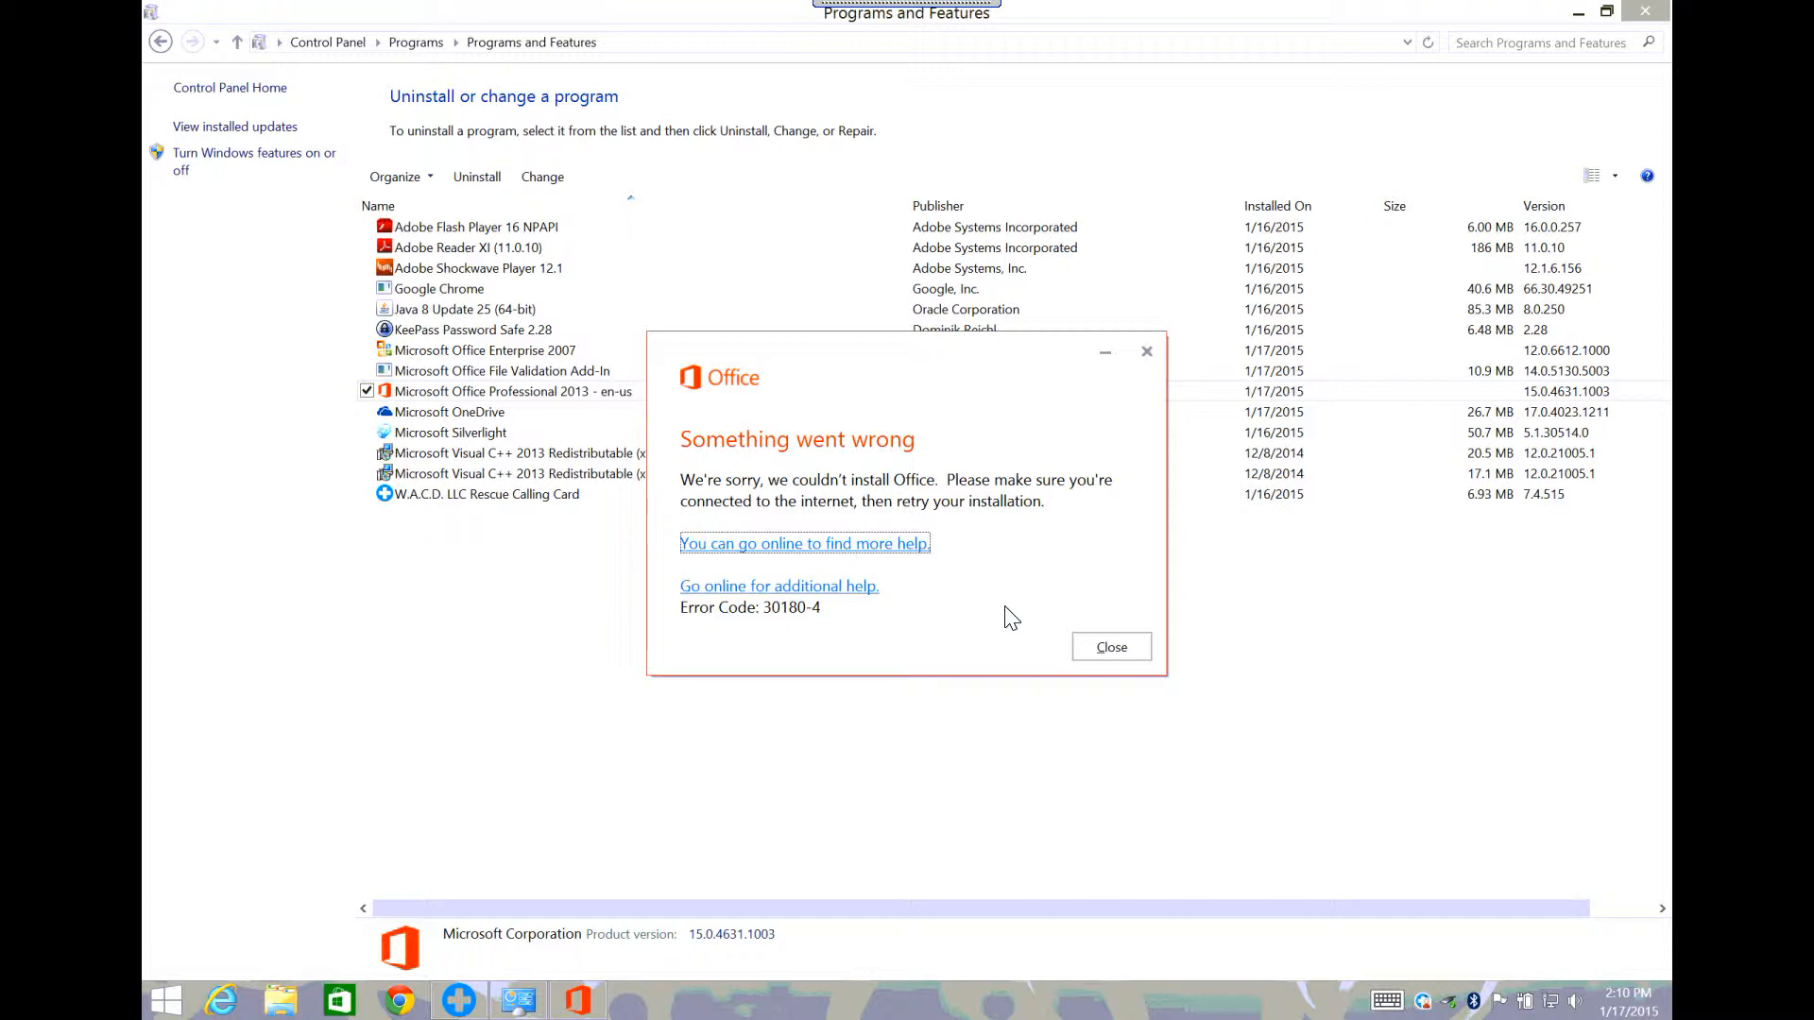
mouse_move(899, 556)
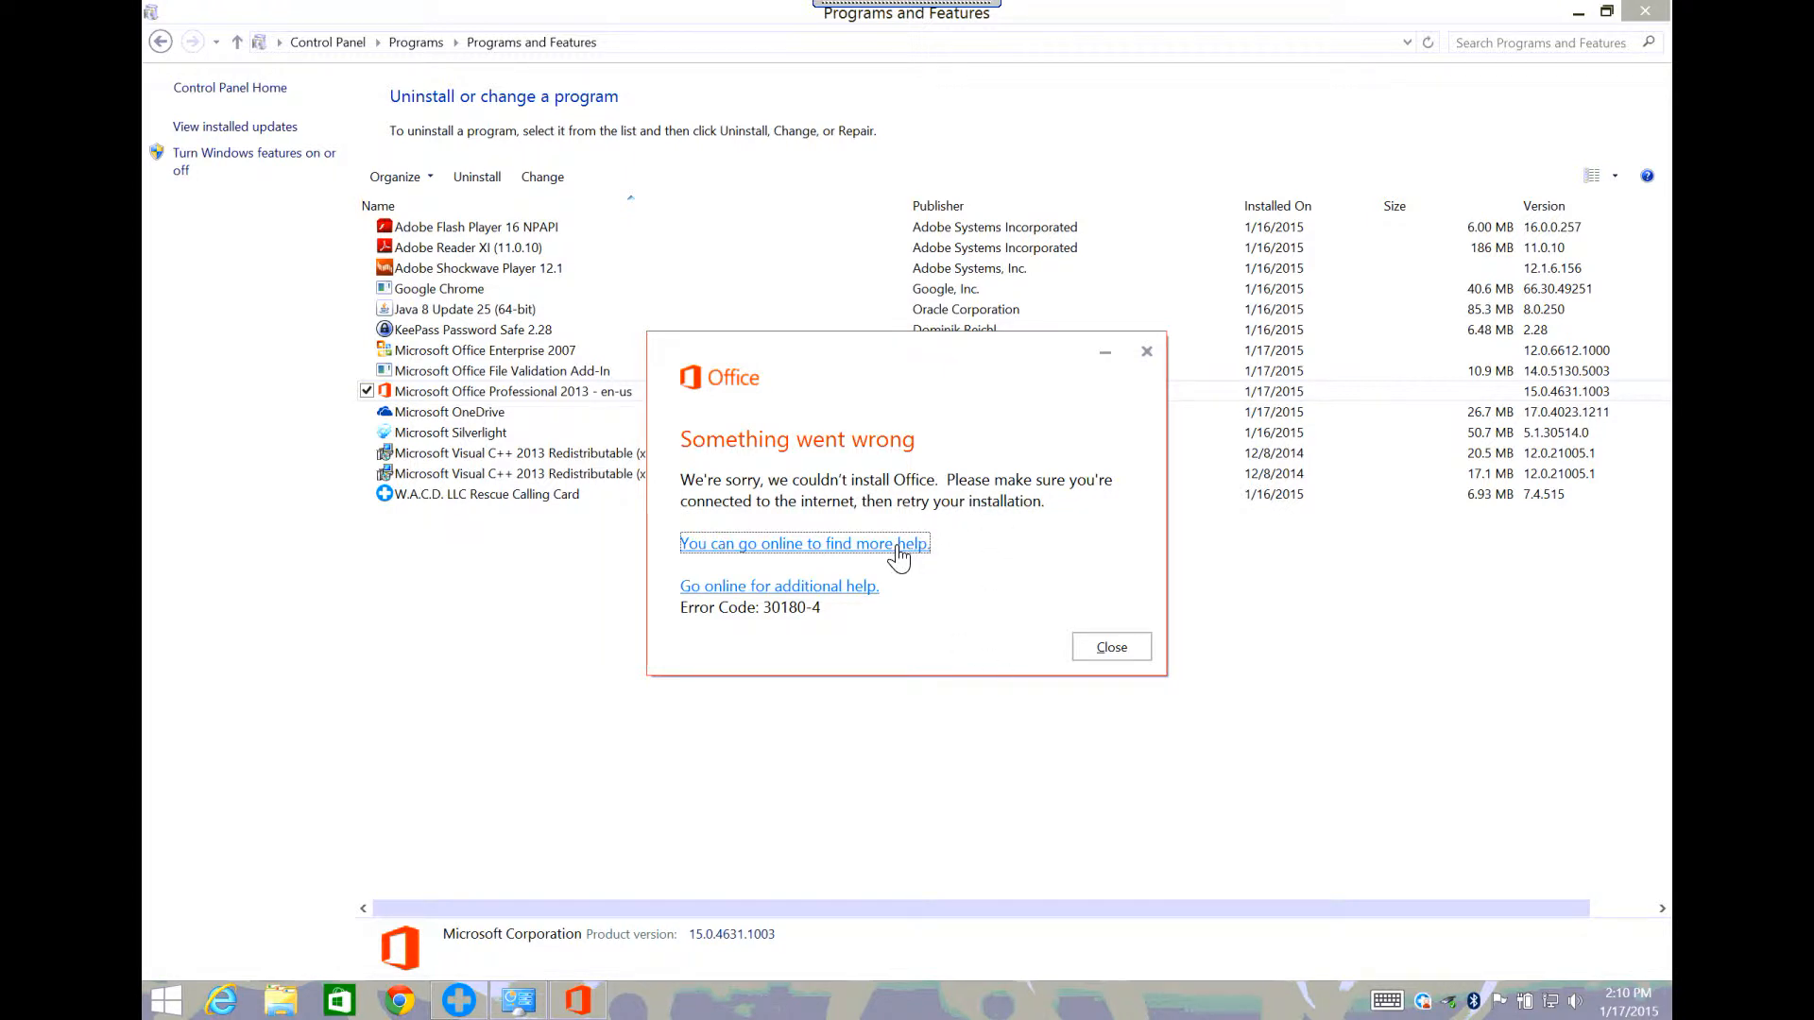
mouse_move(1106, 601)
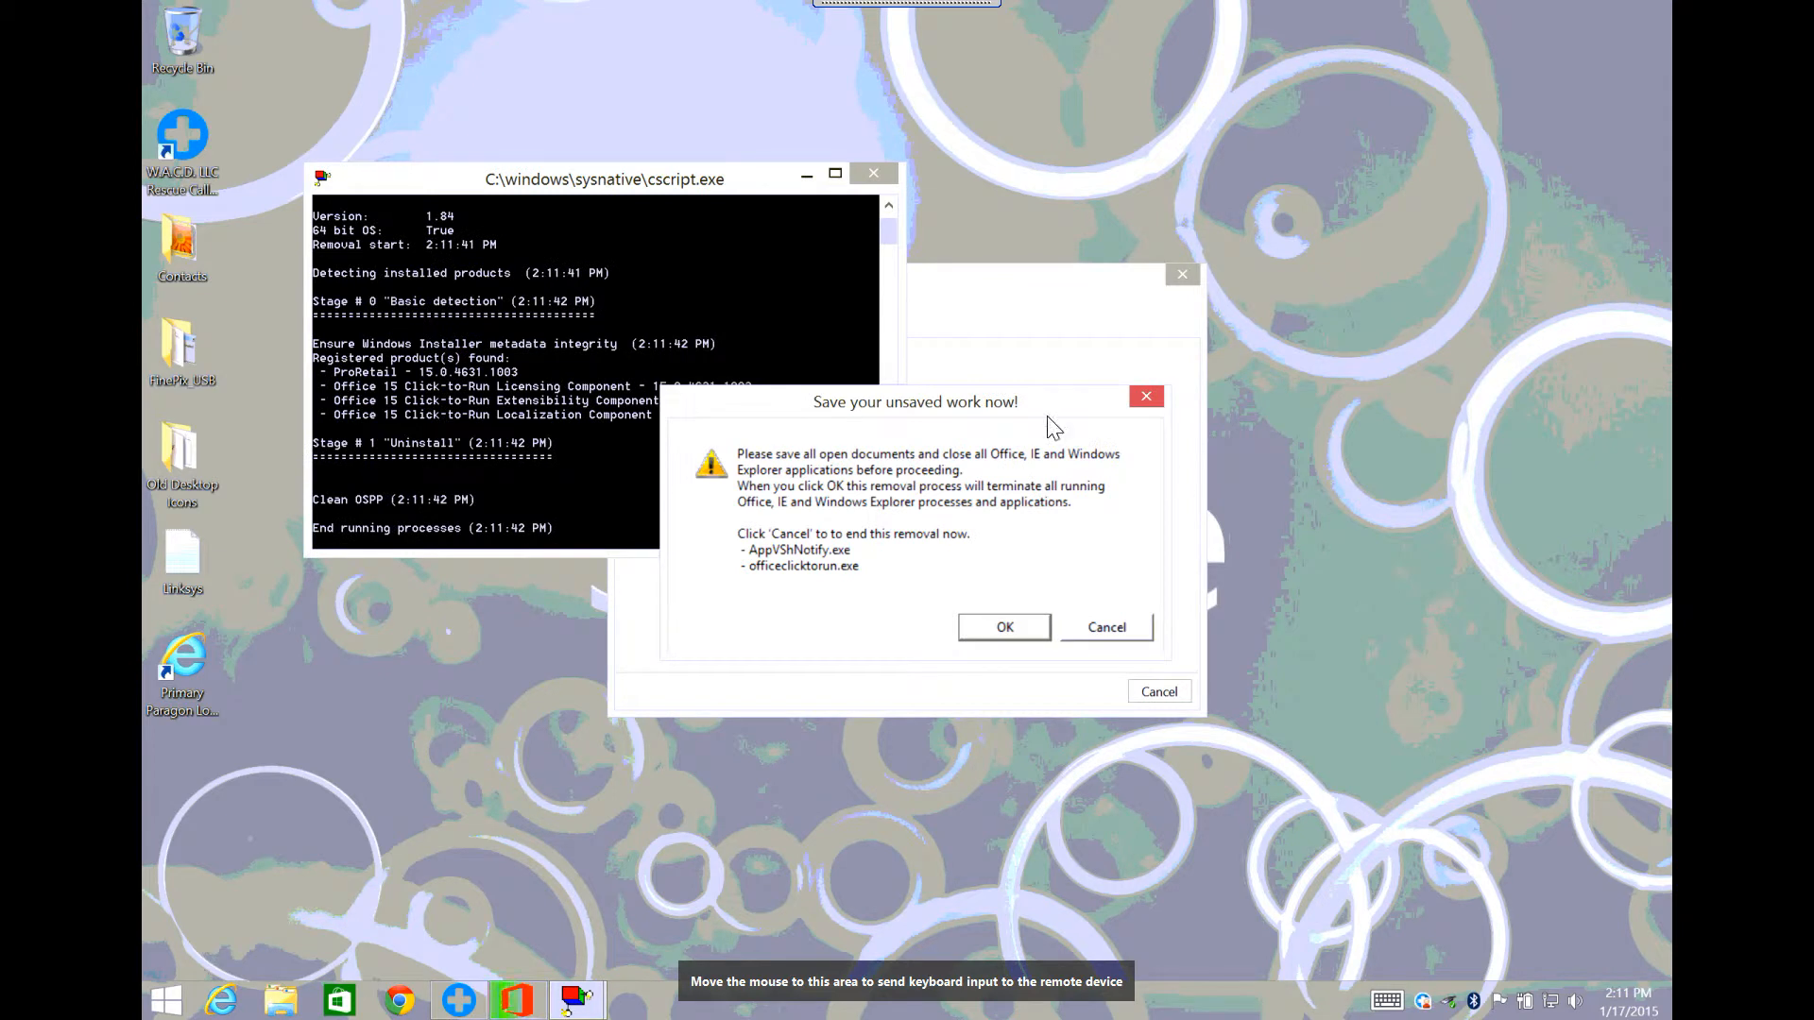
mouse_move(567, 518)
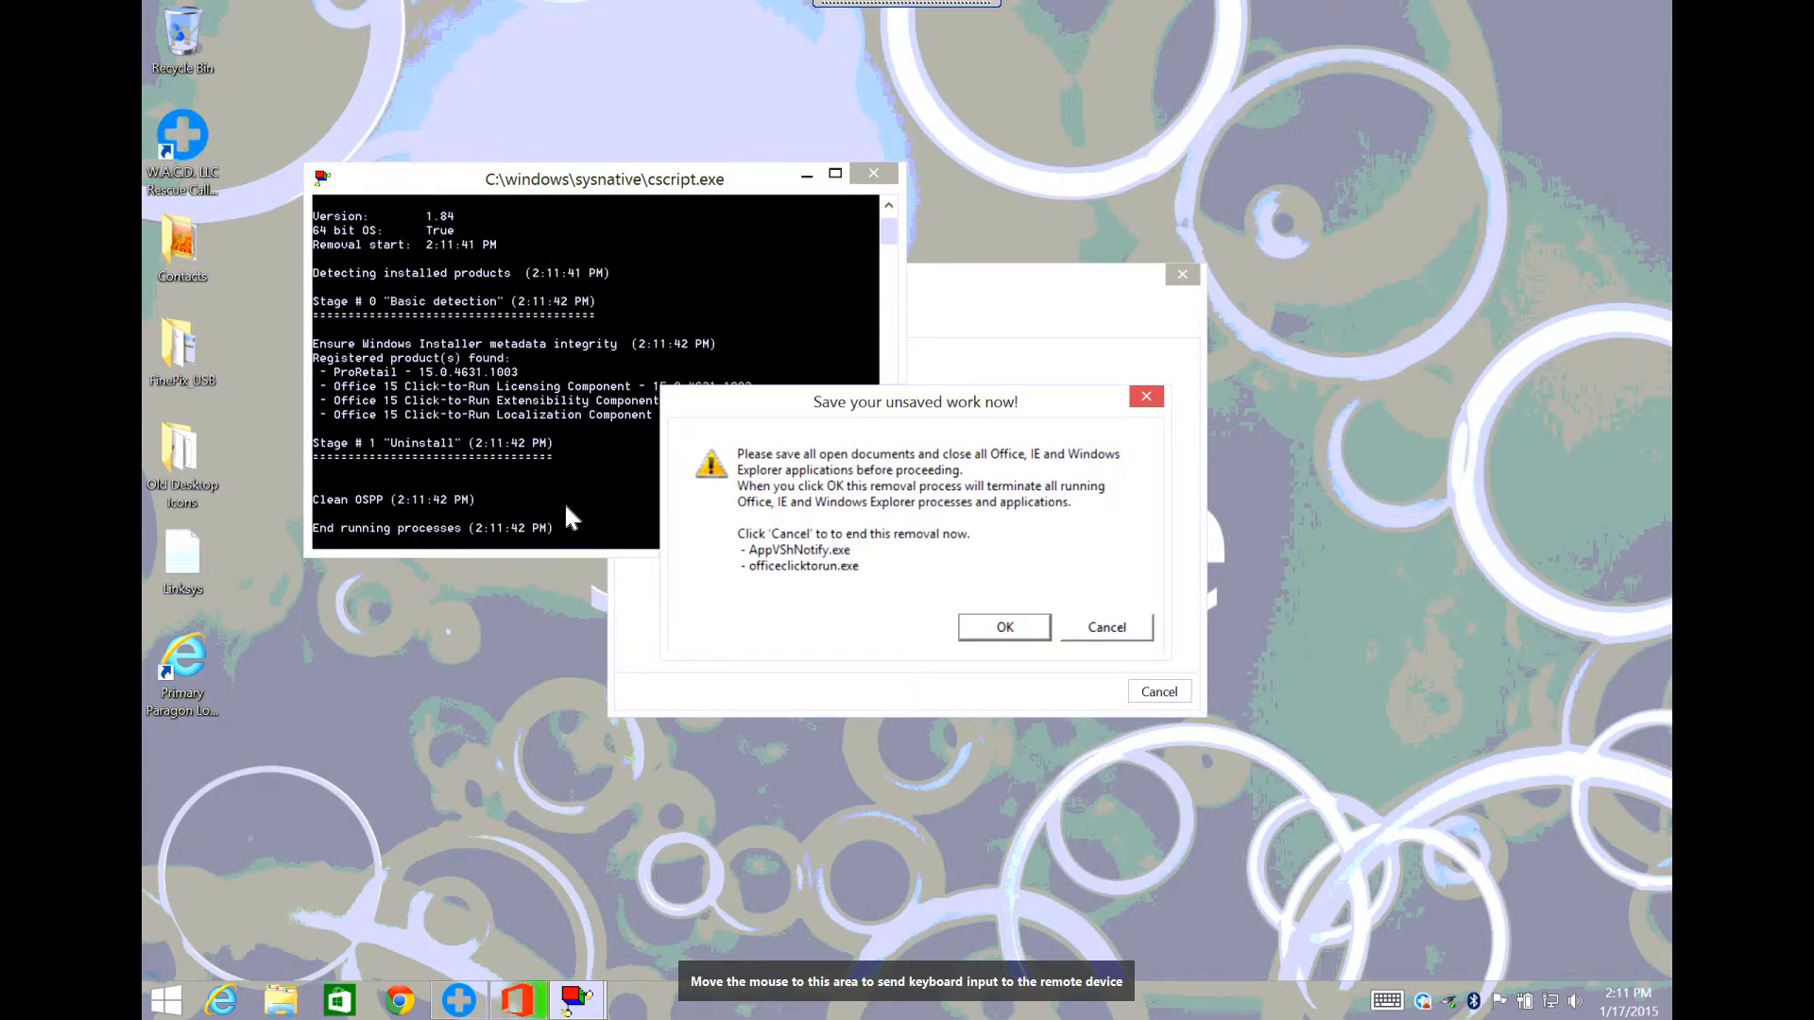
mouse_move(977, 495)
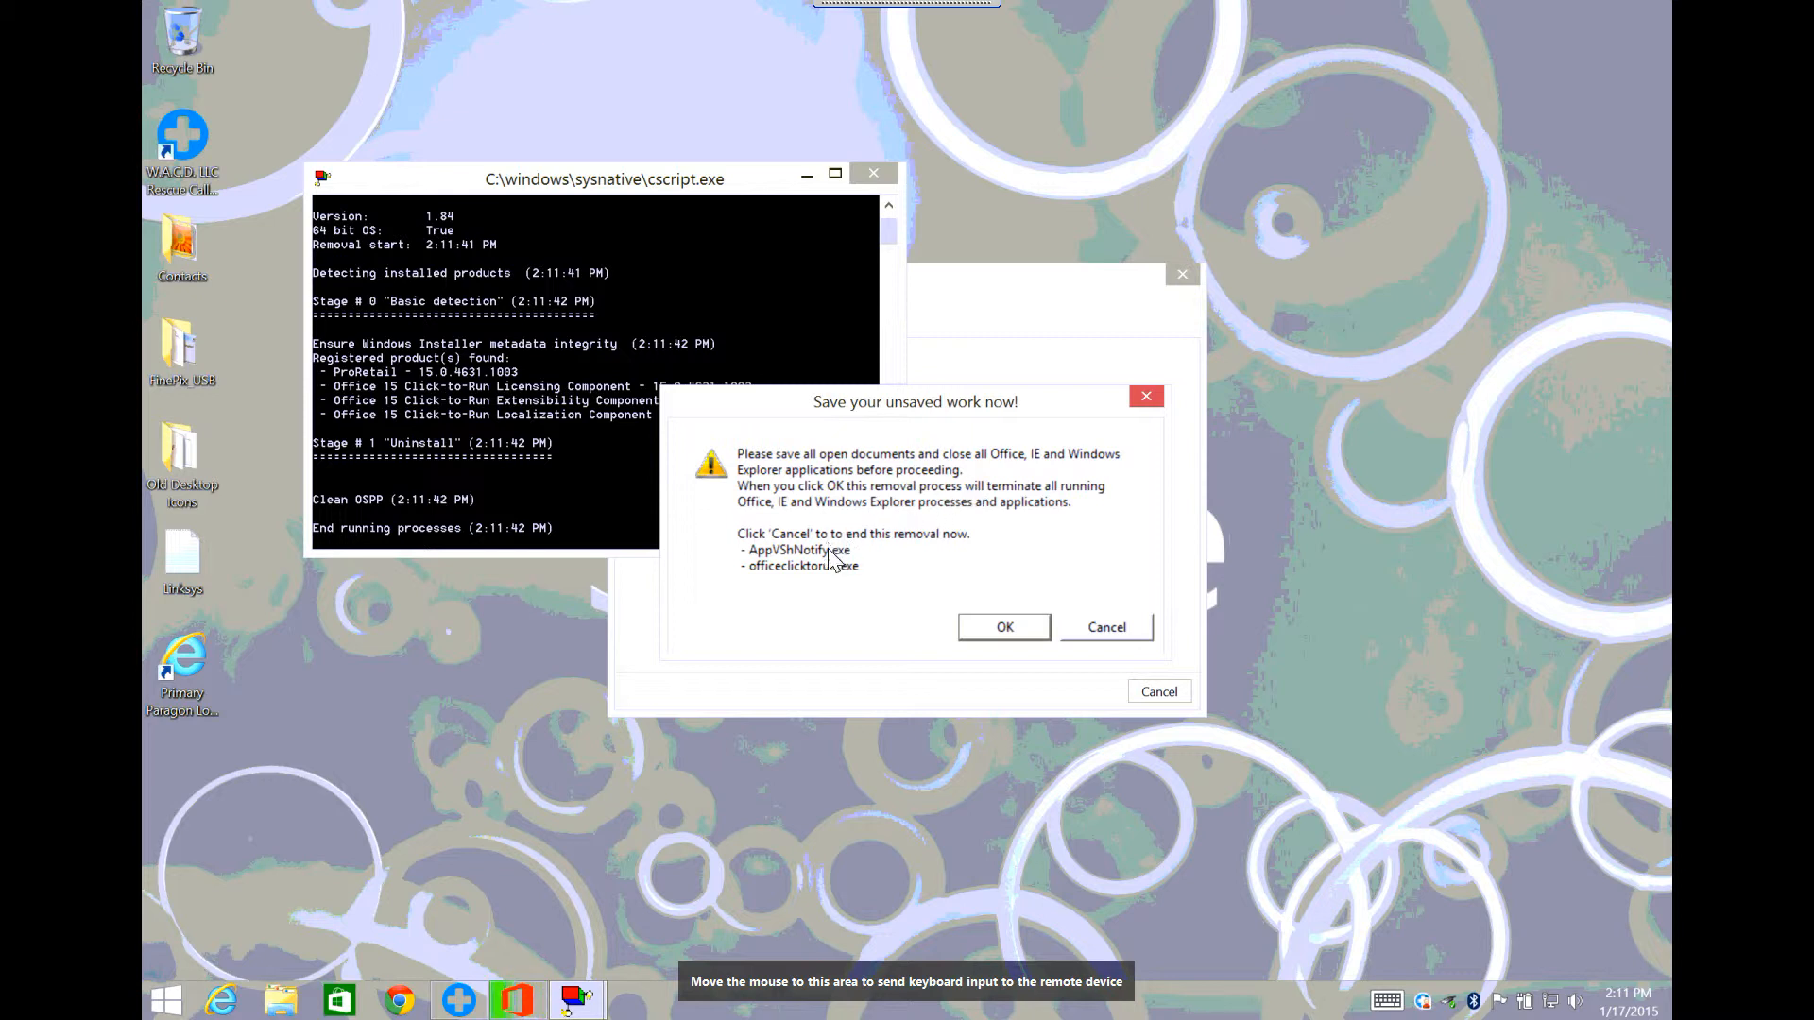
mouse_move(996, 595)
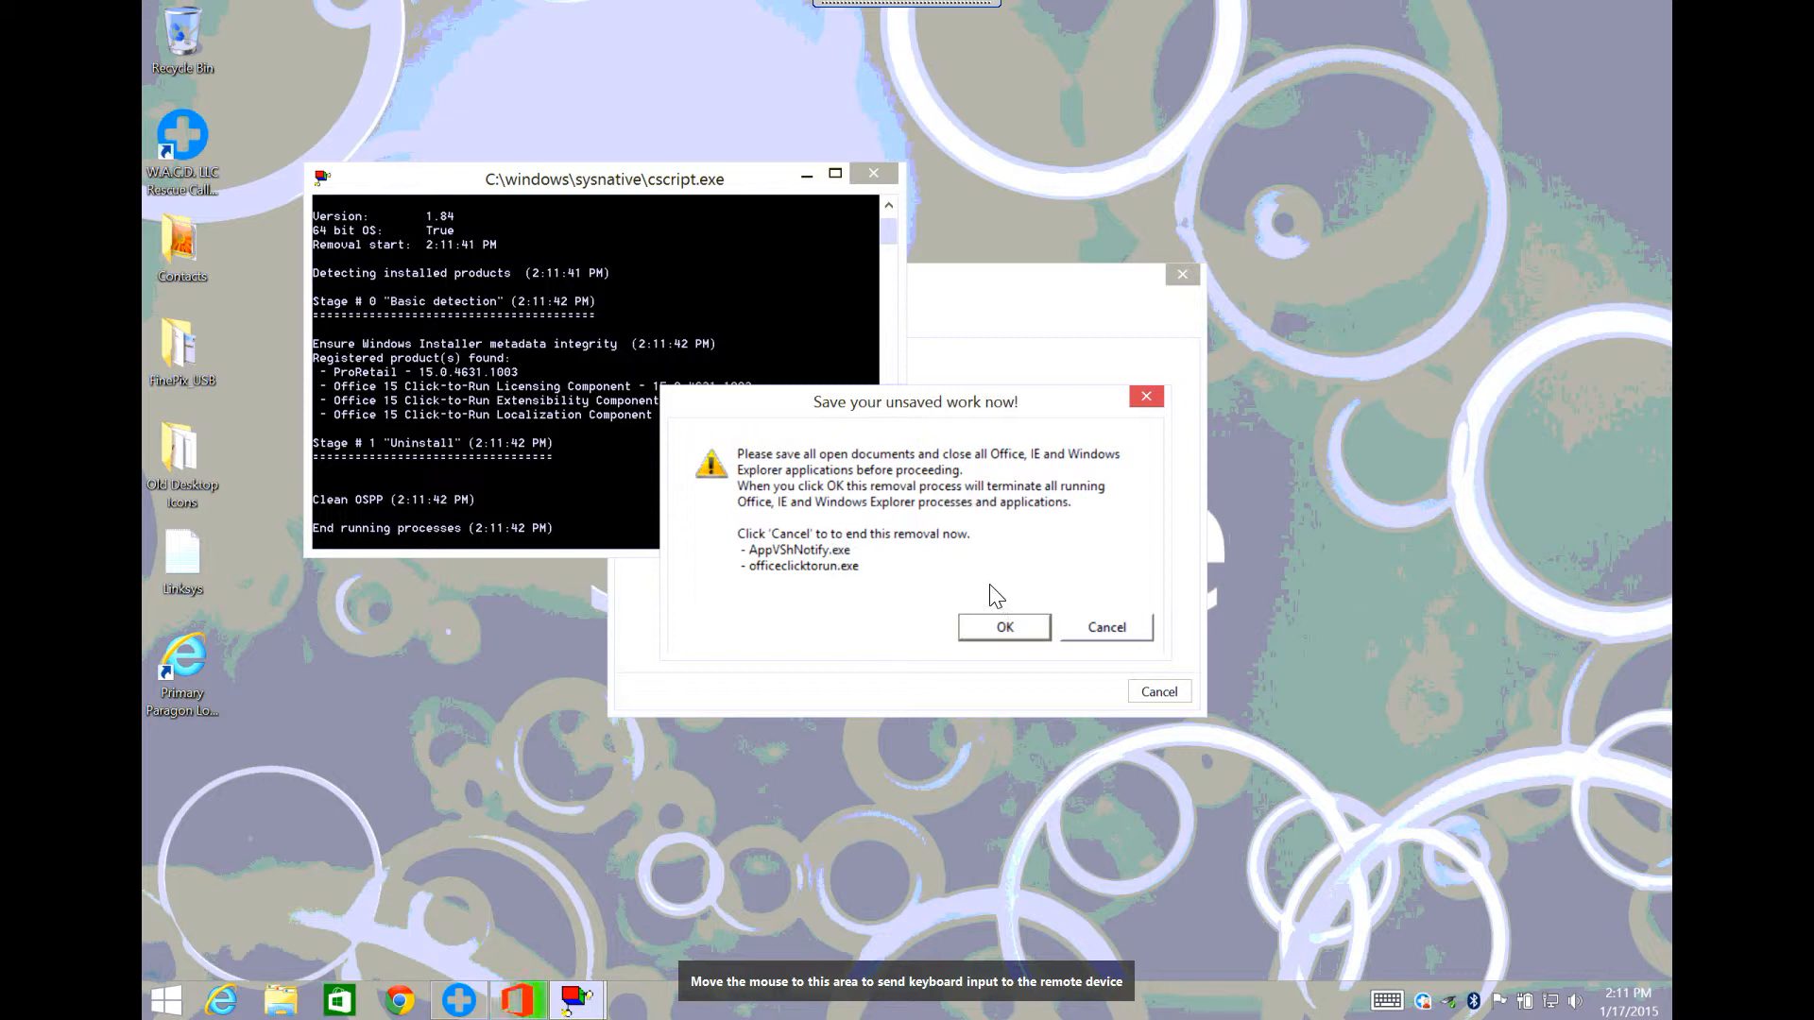
mouse_move(1032, 621)
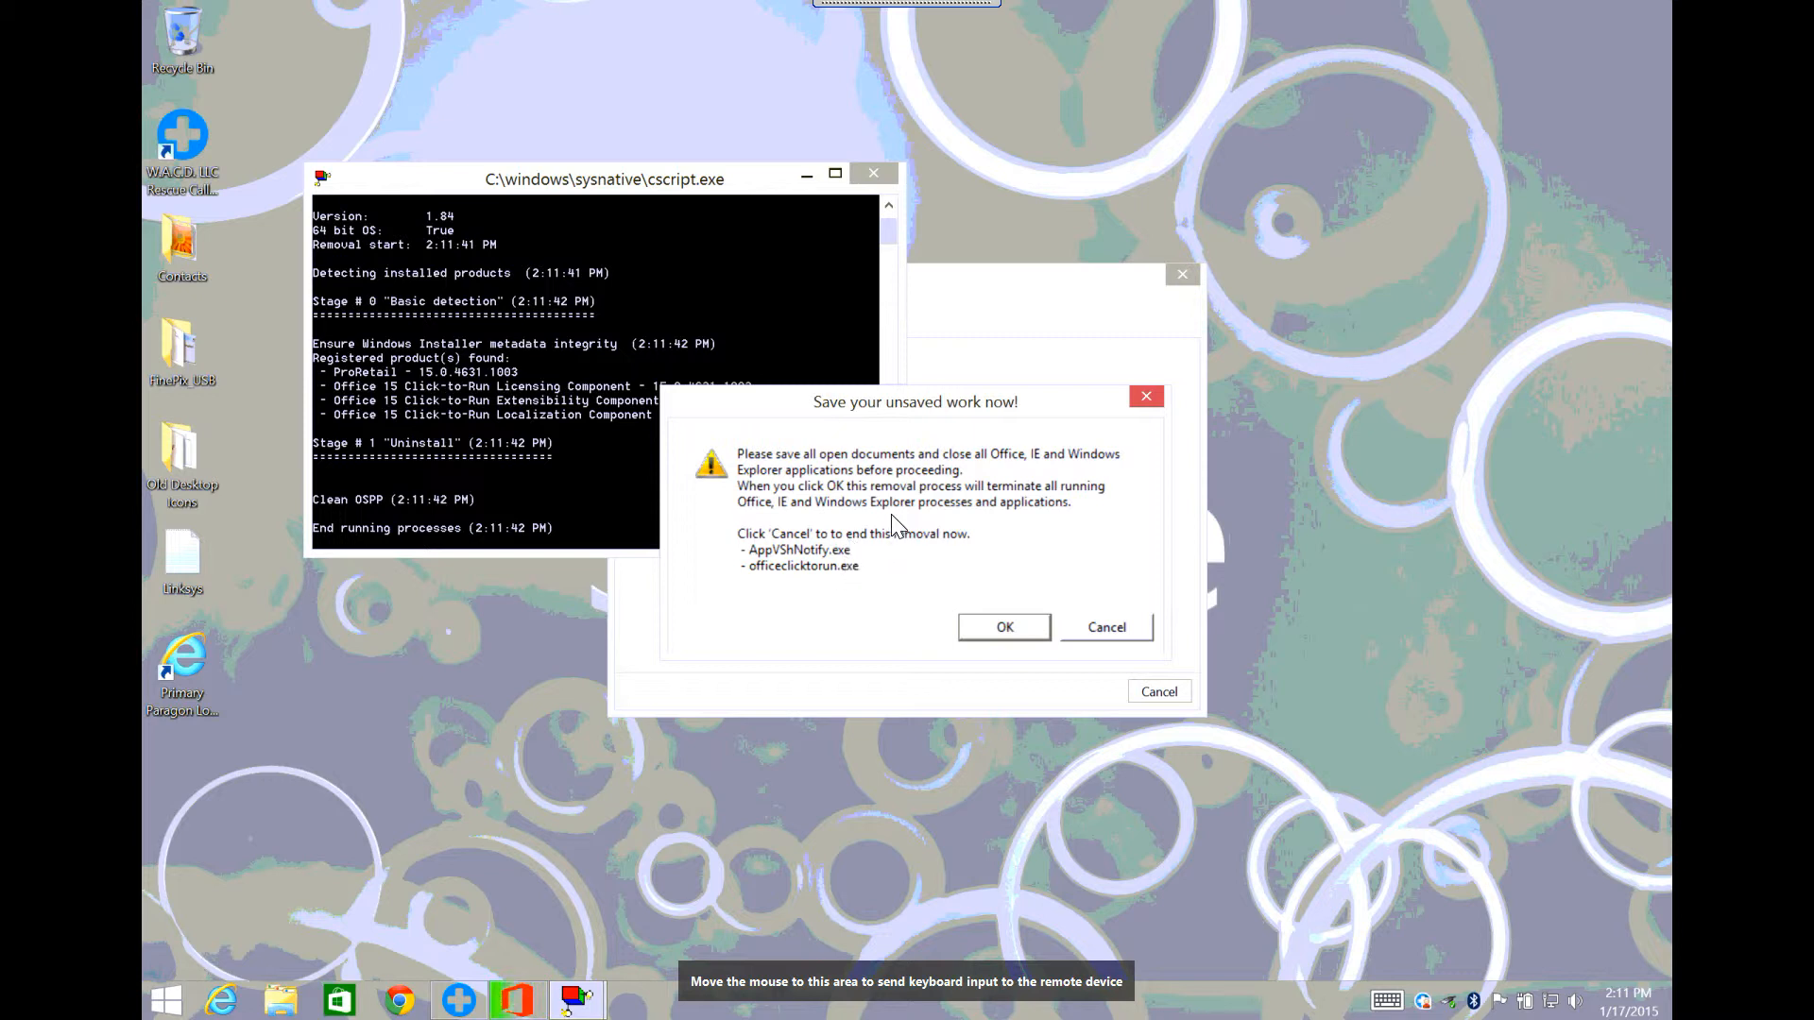
mouse_move(1139, 593)
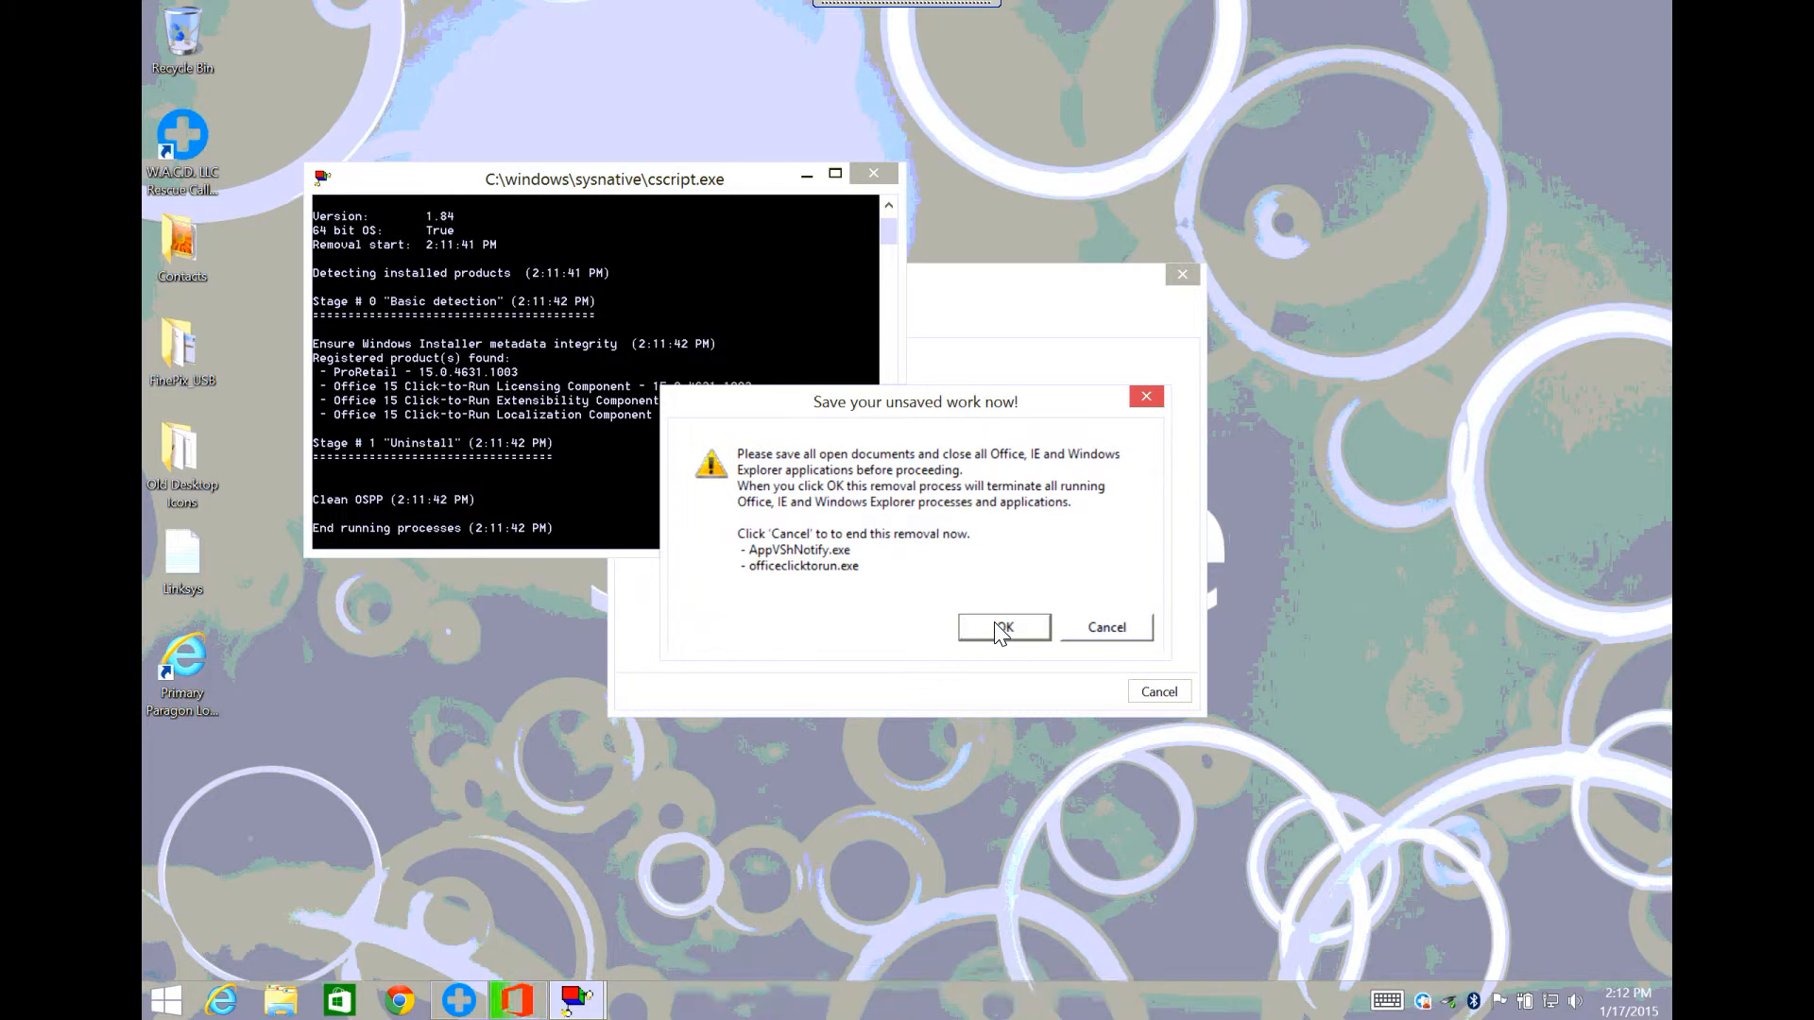
Step: Confirm OK on 'Save your unsaved work now!' so running Office processes are closed
click(1003, 626)
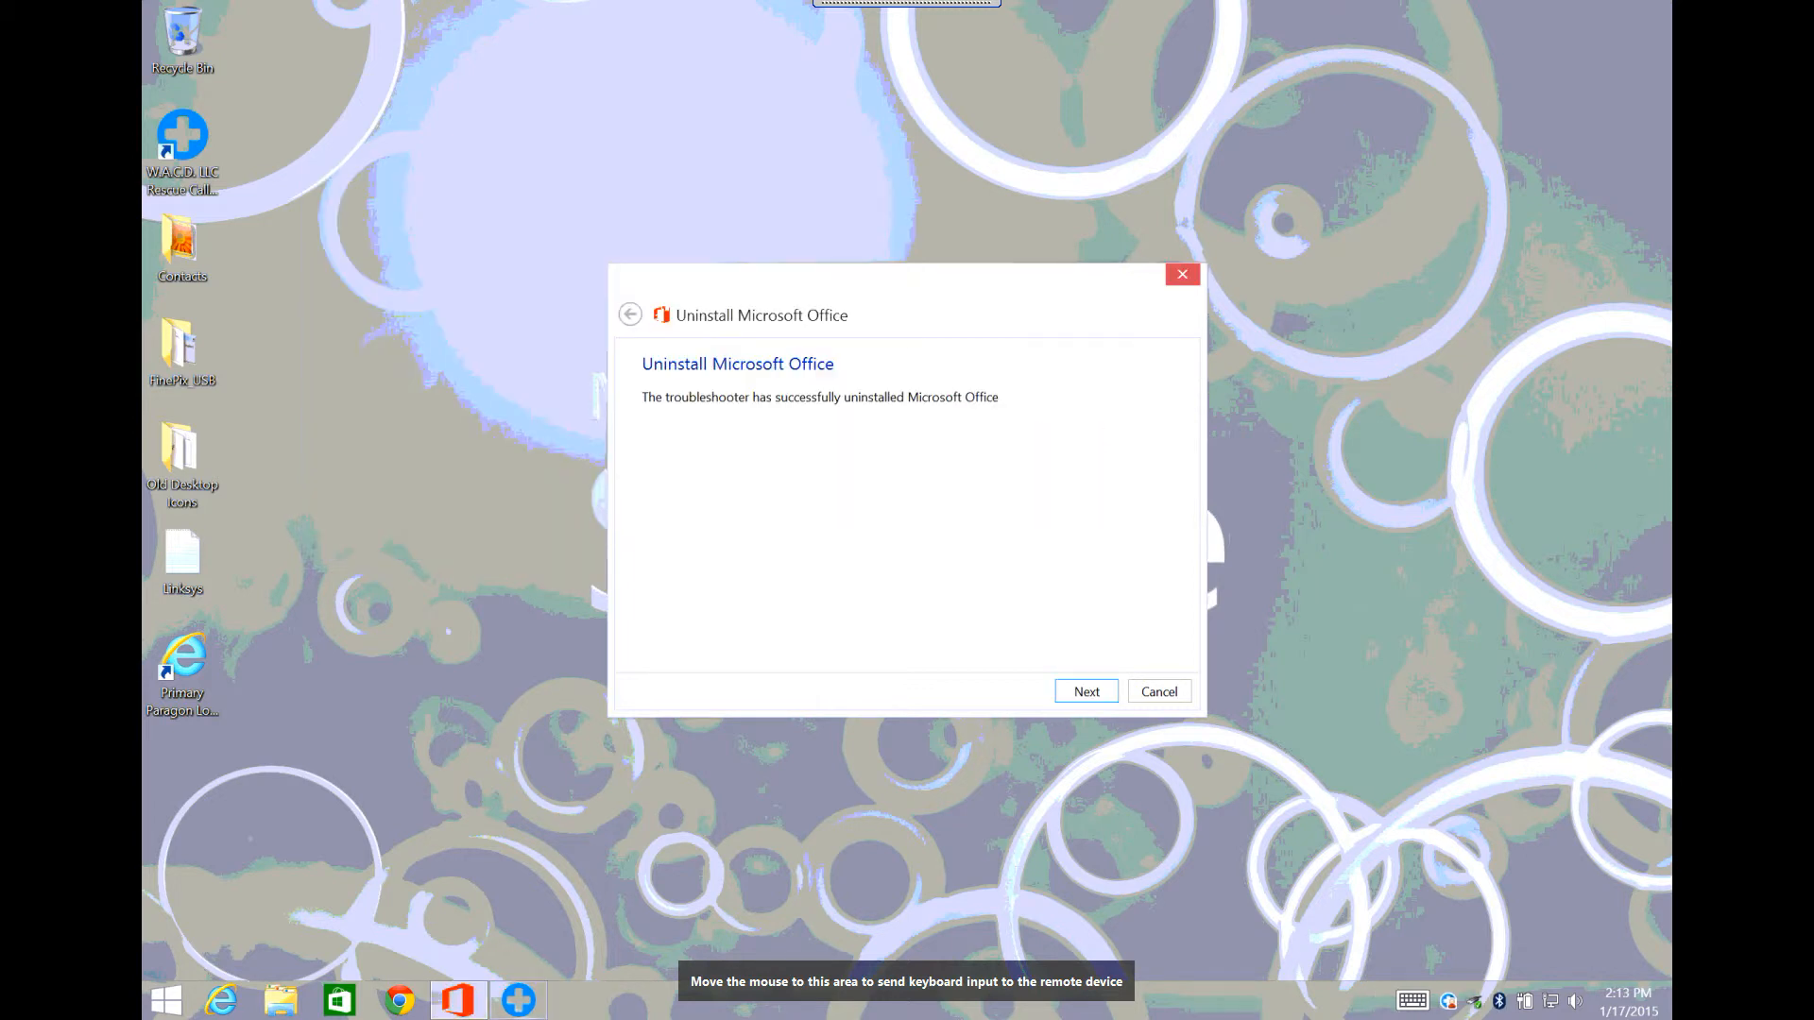
mouse_move(684, 472)
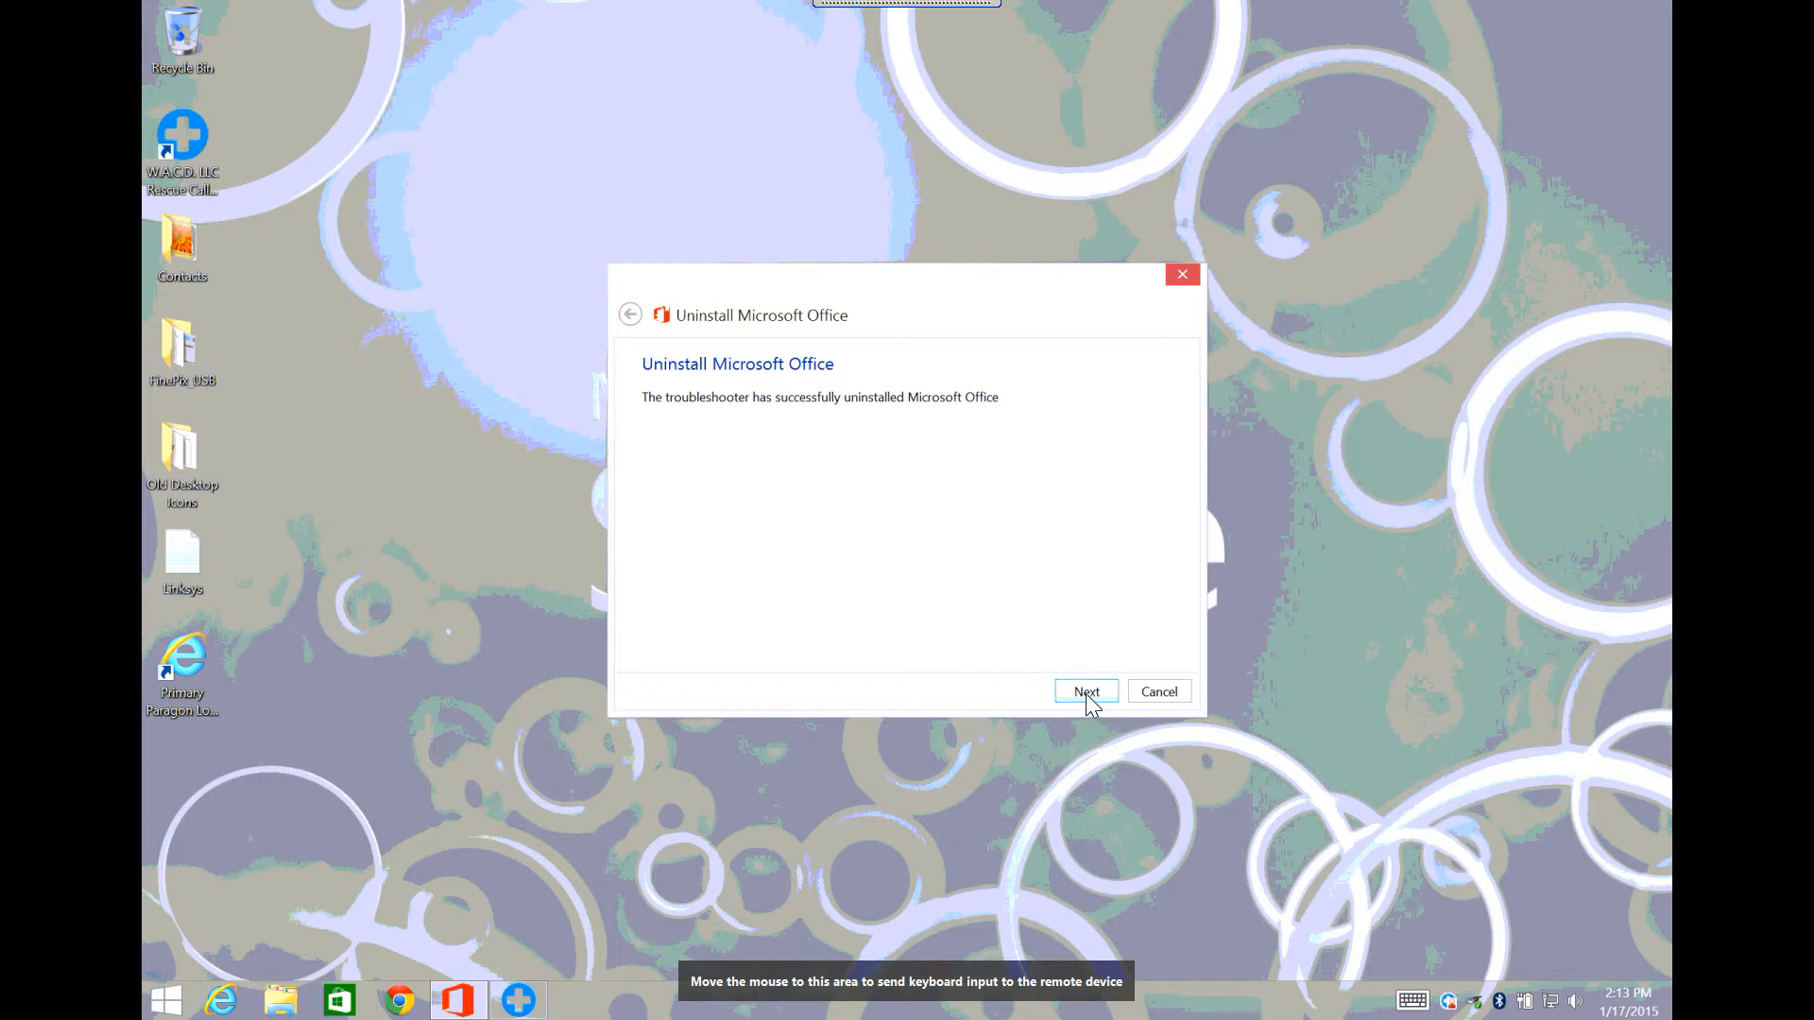
Step: Continue past the success page and close the completed troubleshooter
click(1085, 691)
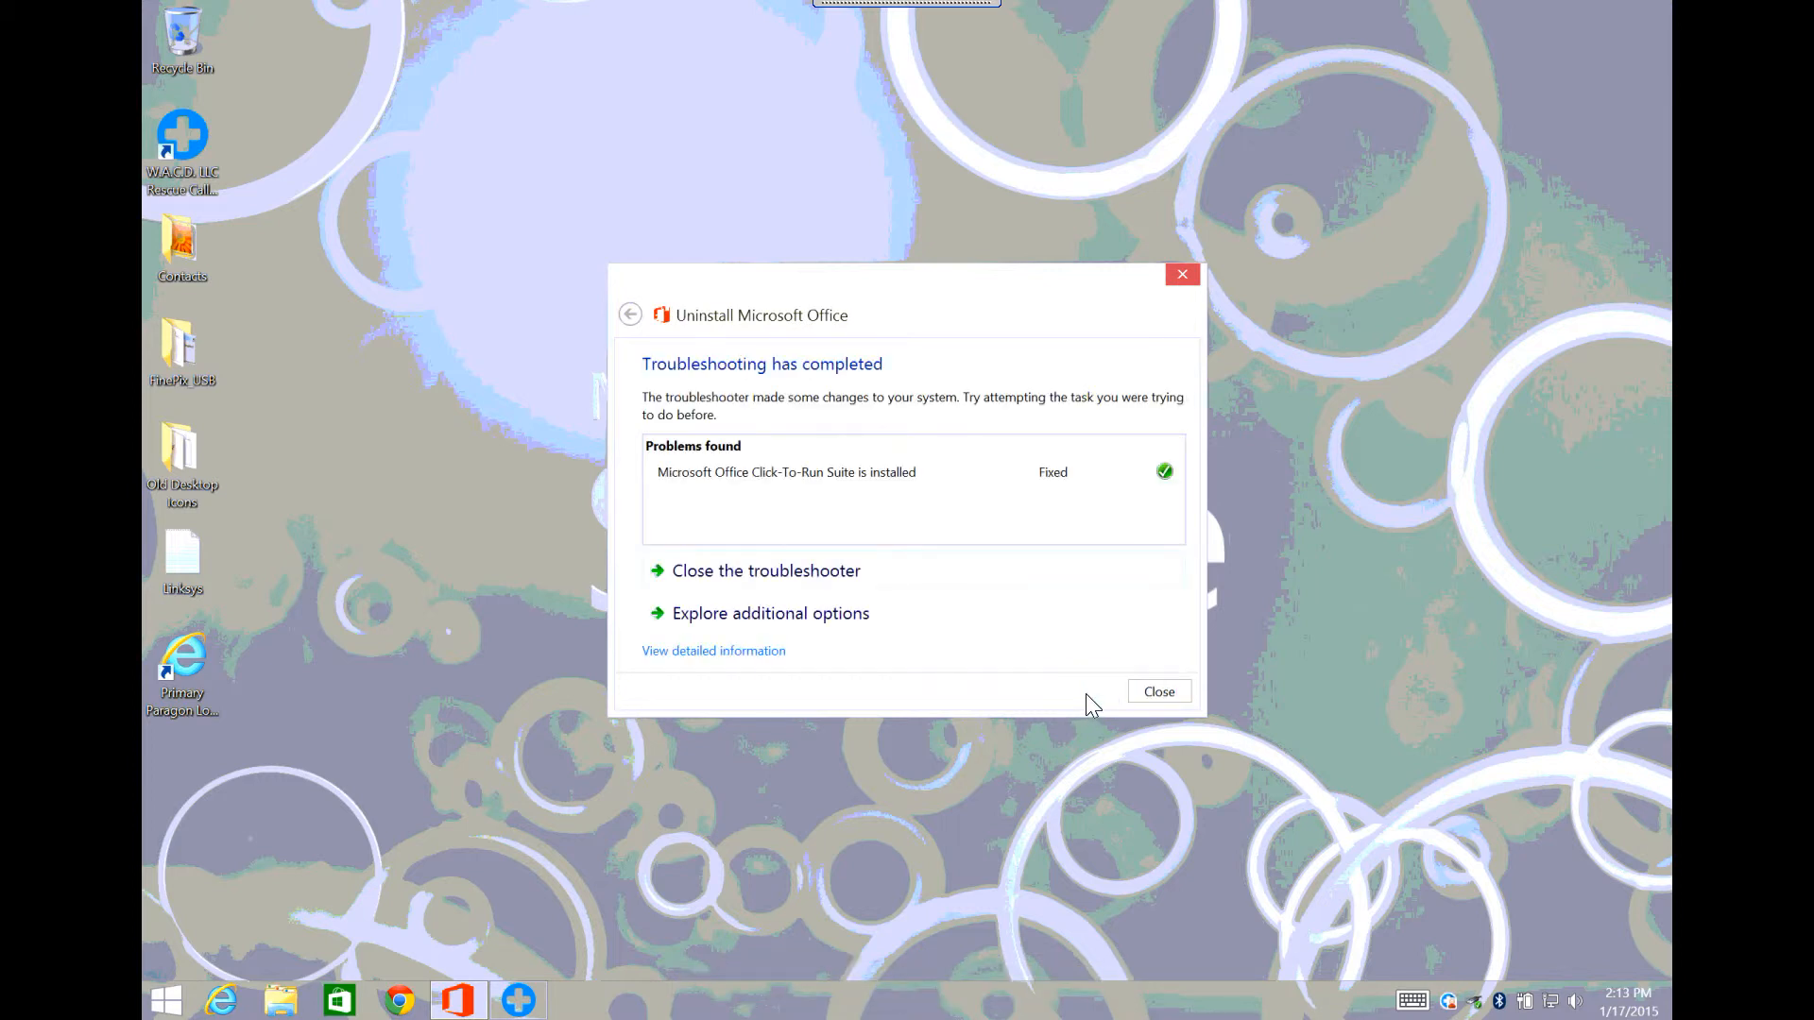
mouse_move(919, 503)
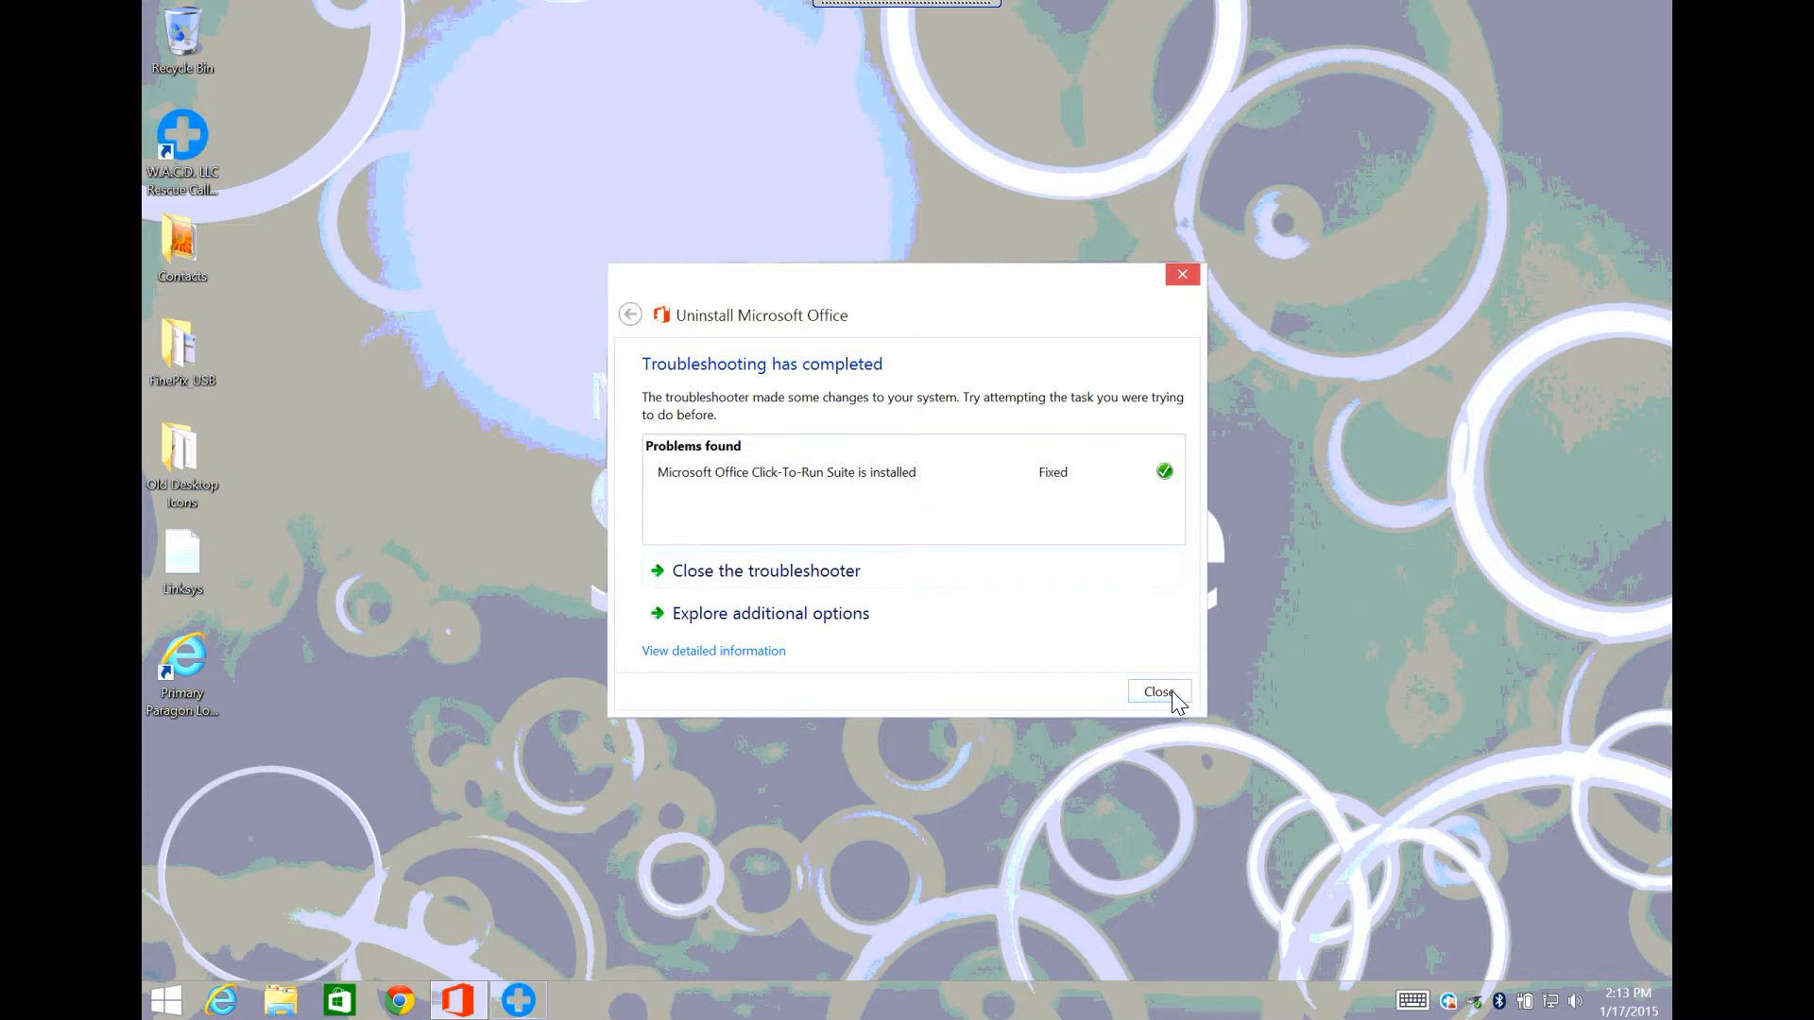
click(1159, 692)
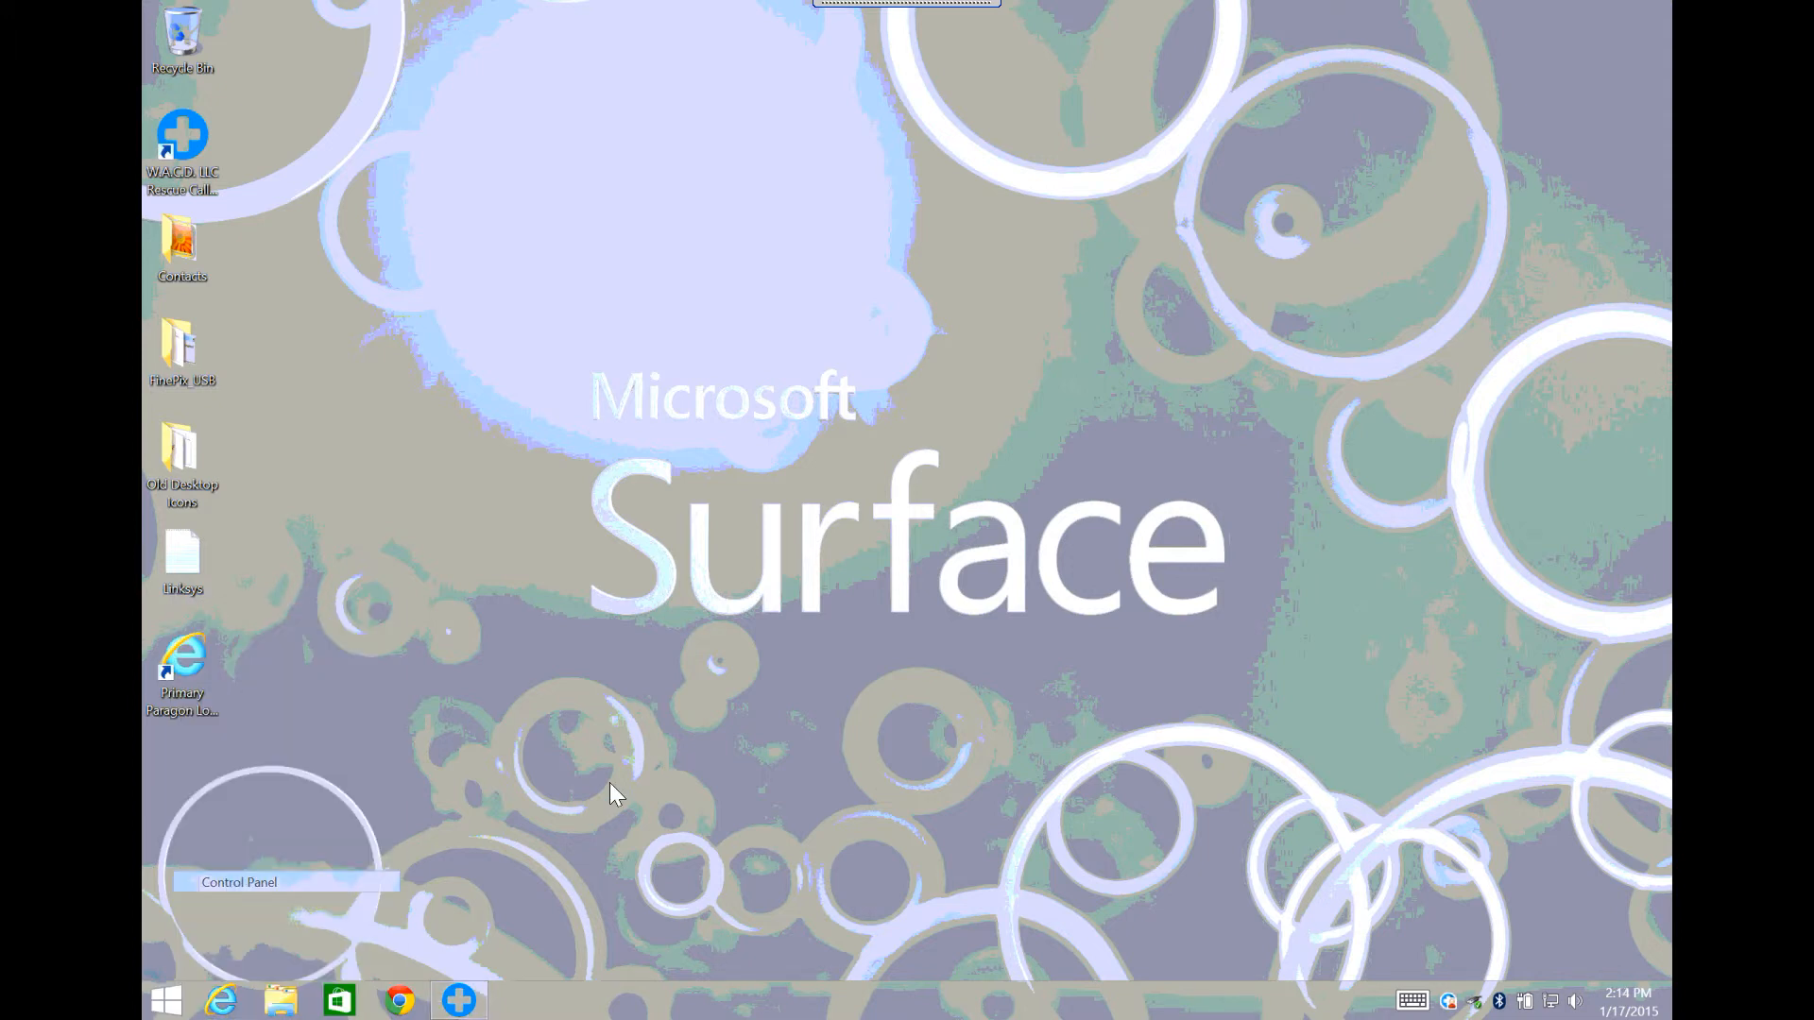
mouse_move(865, 483)
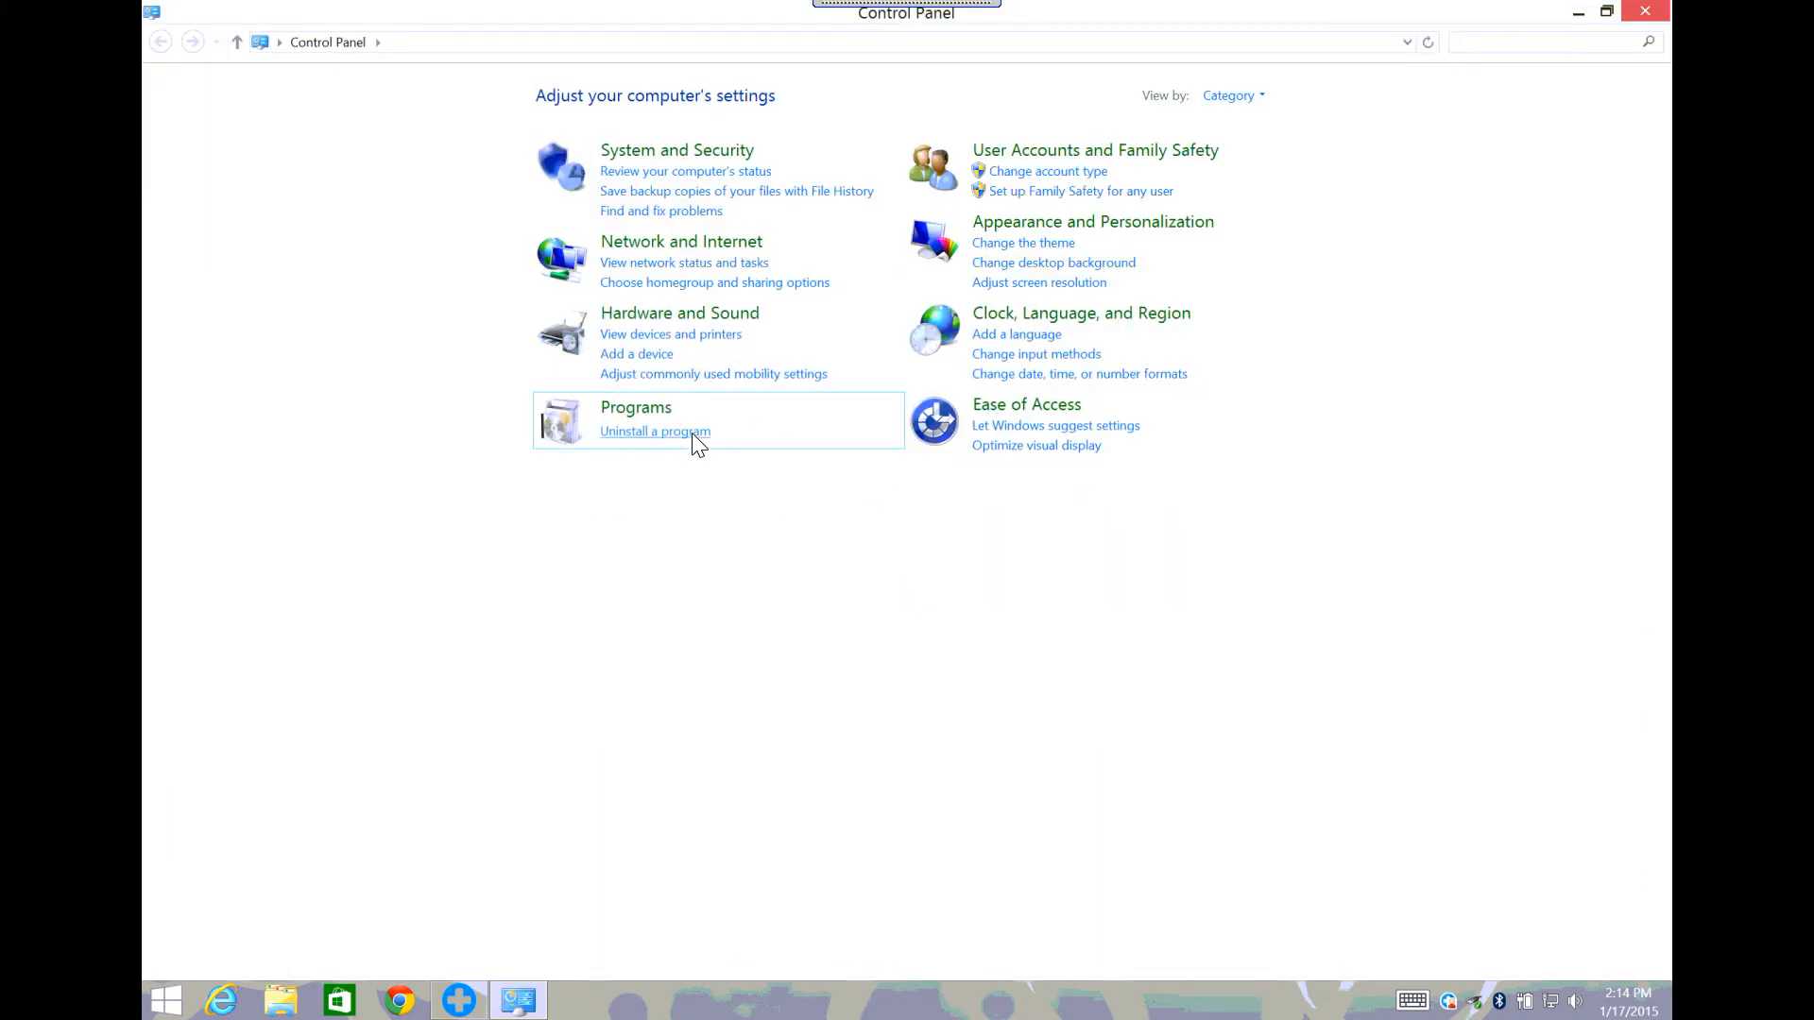
Step: Reopen Programs and Features, confirm Office 2013 is gone, and close the window
click(656, 431)
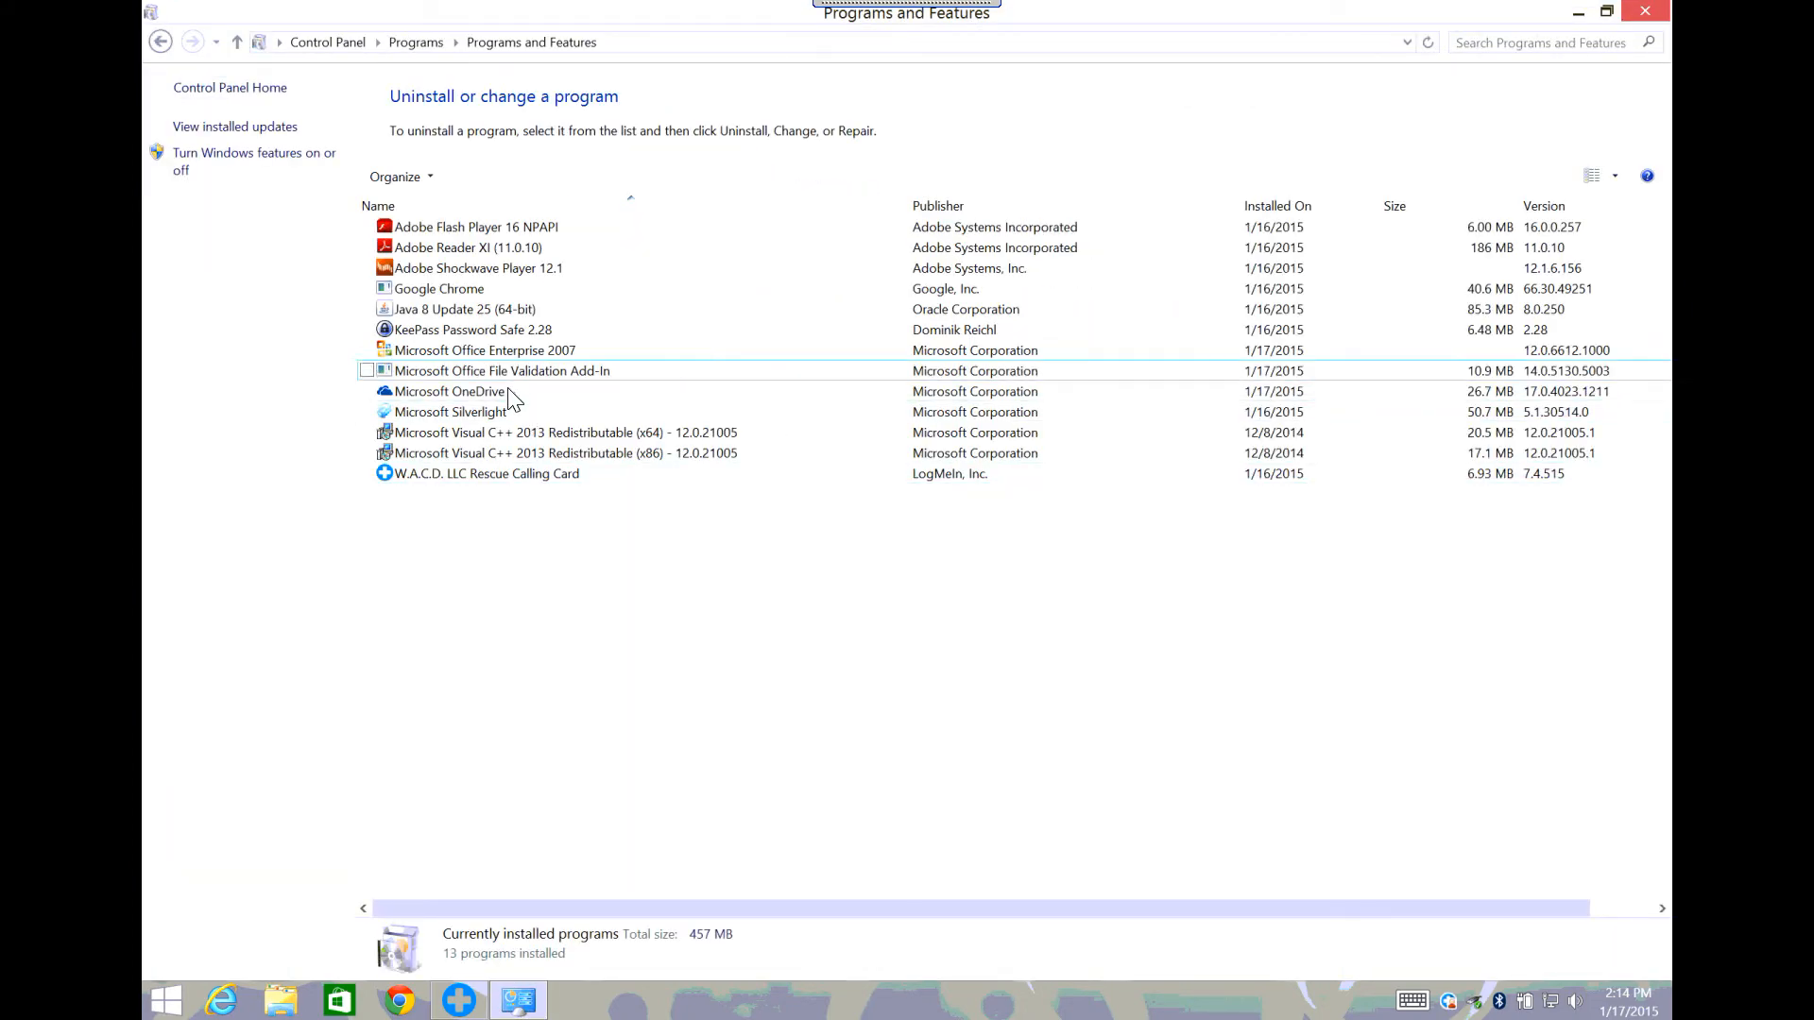
mouse_move(1701, 29)
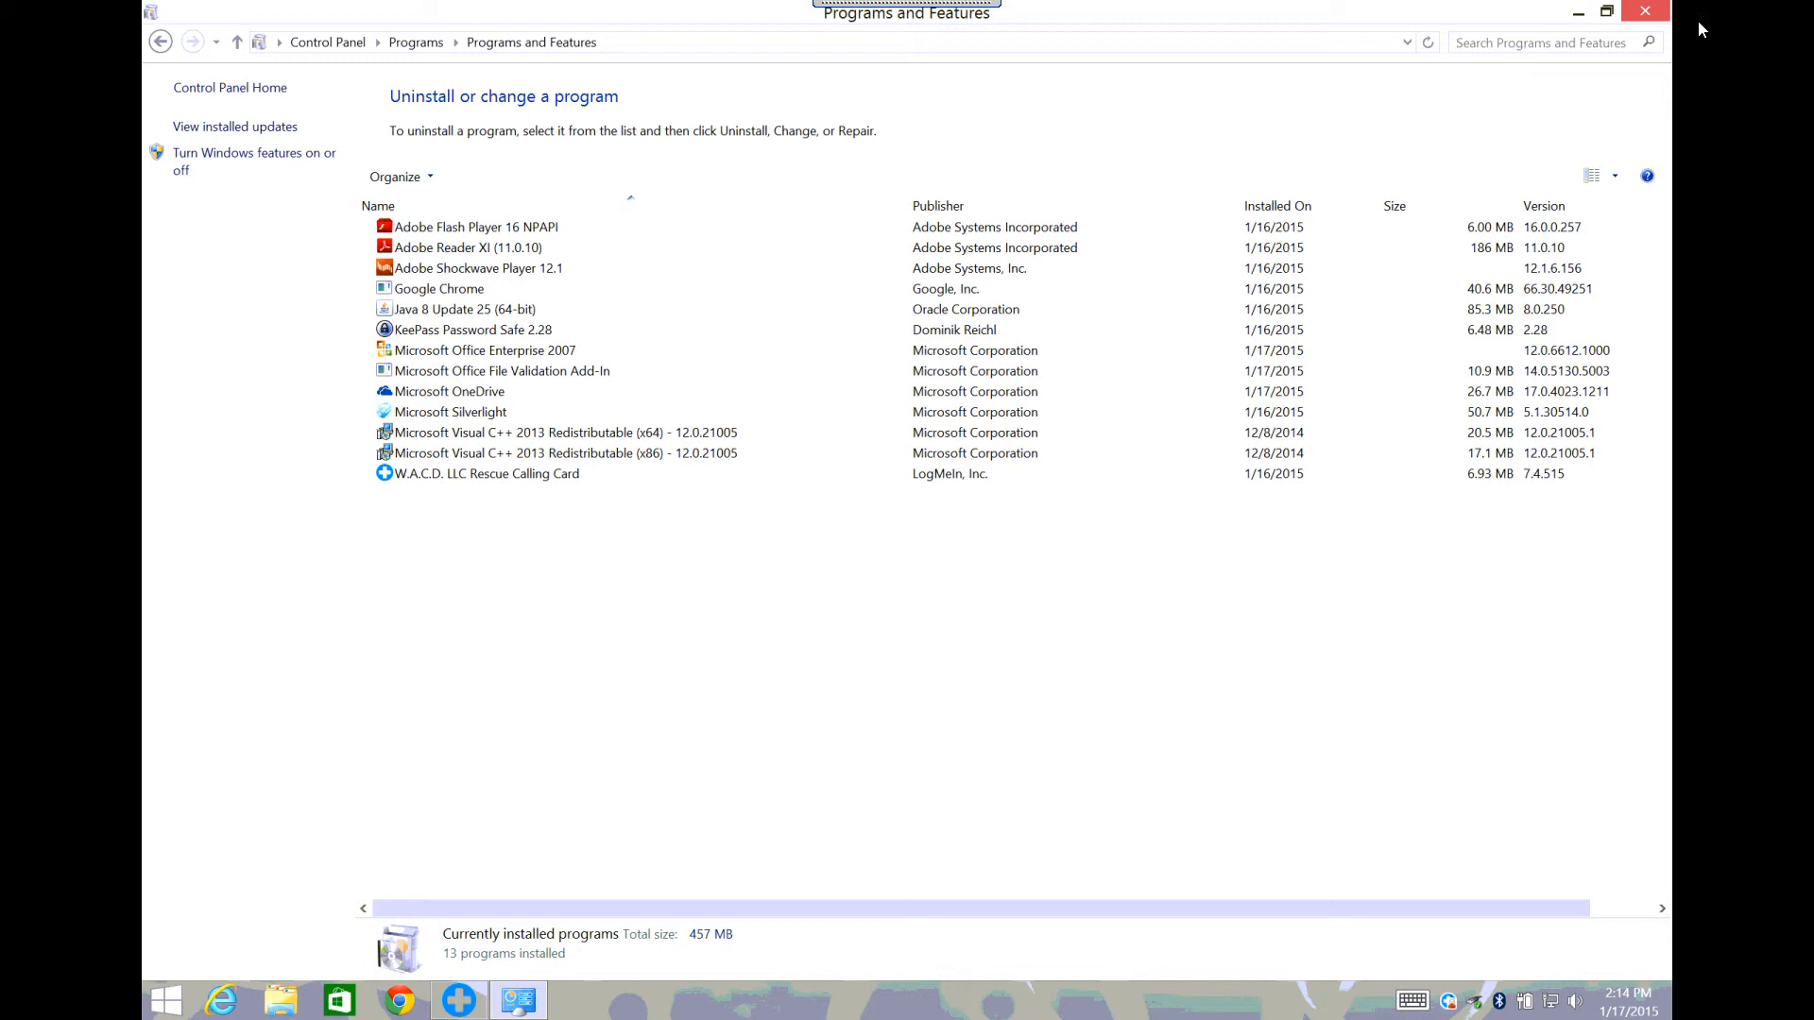
click(1644, 12)
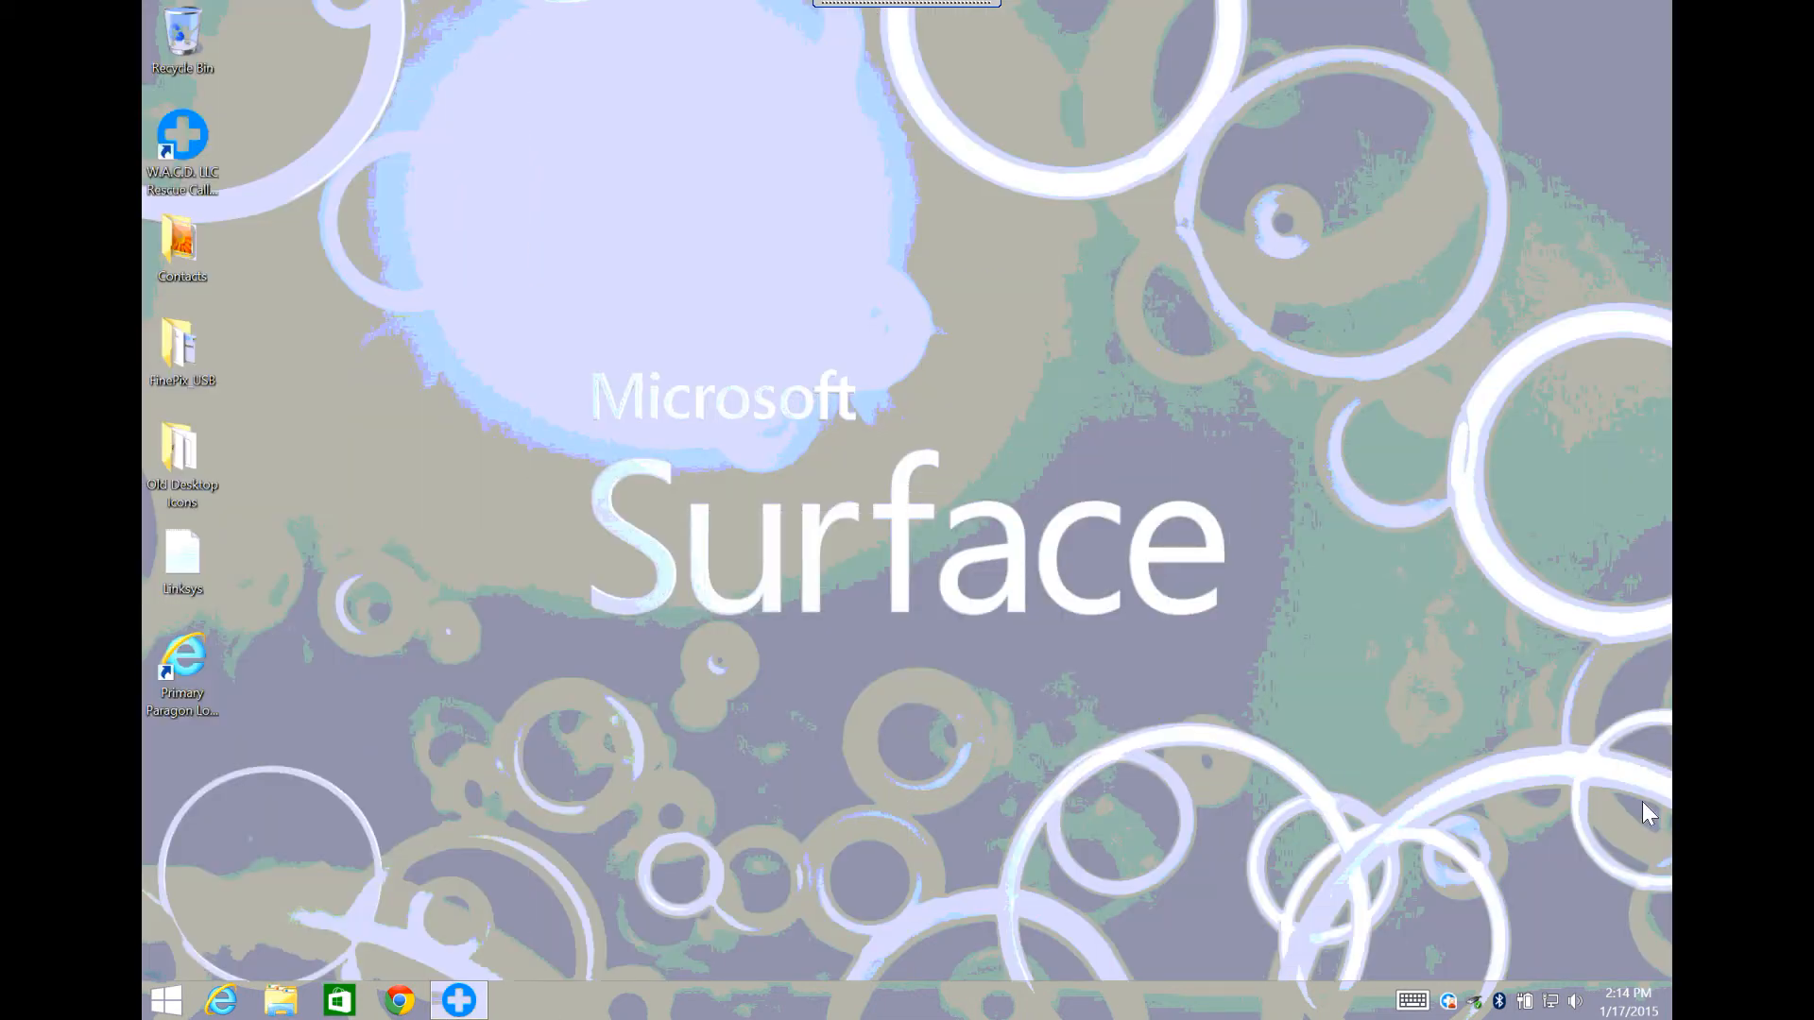
mouse_move(1453, 858)
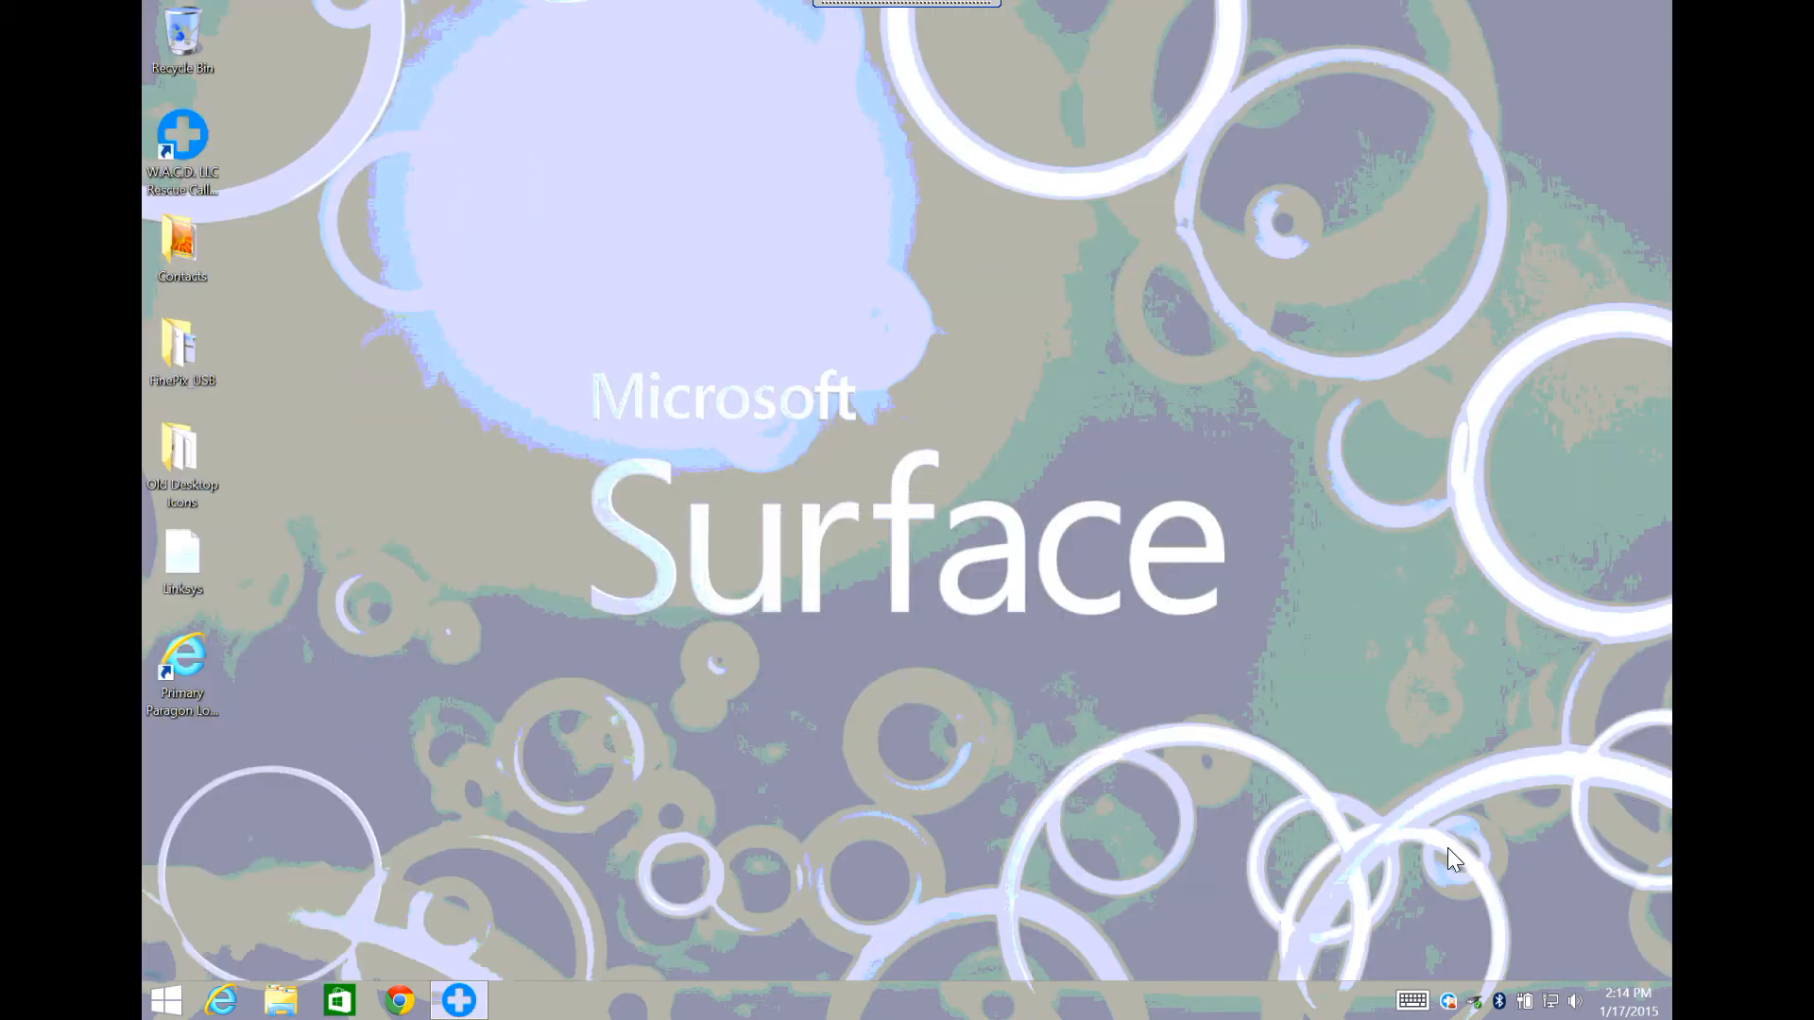
mouse_move(905, 981)
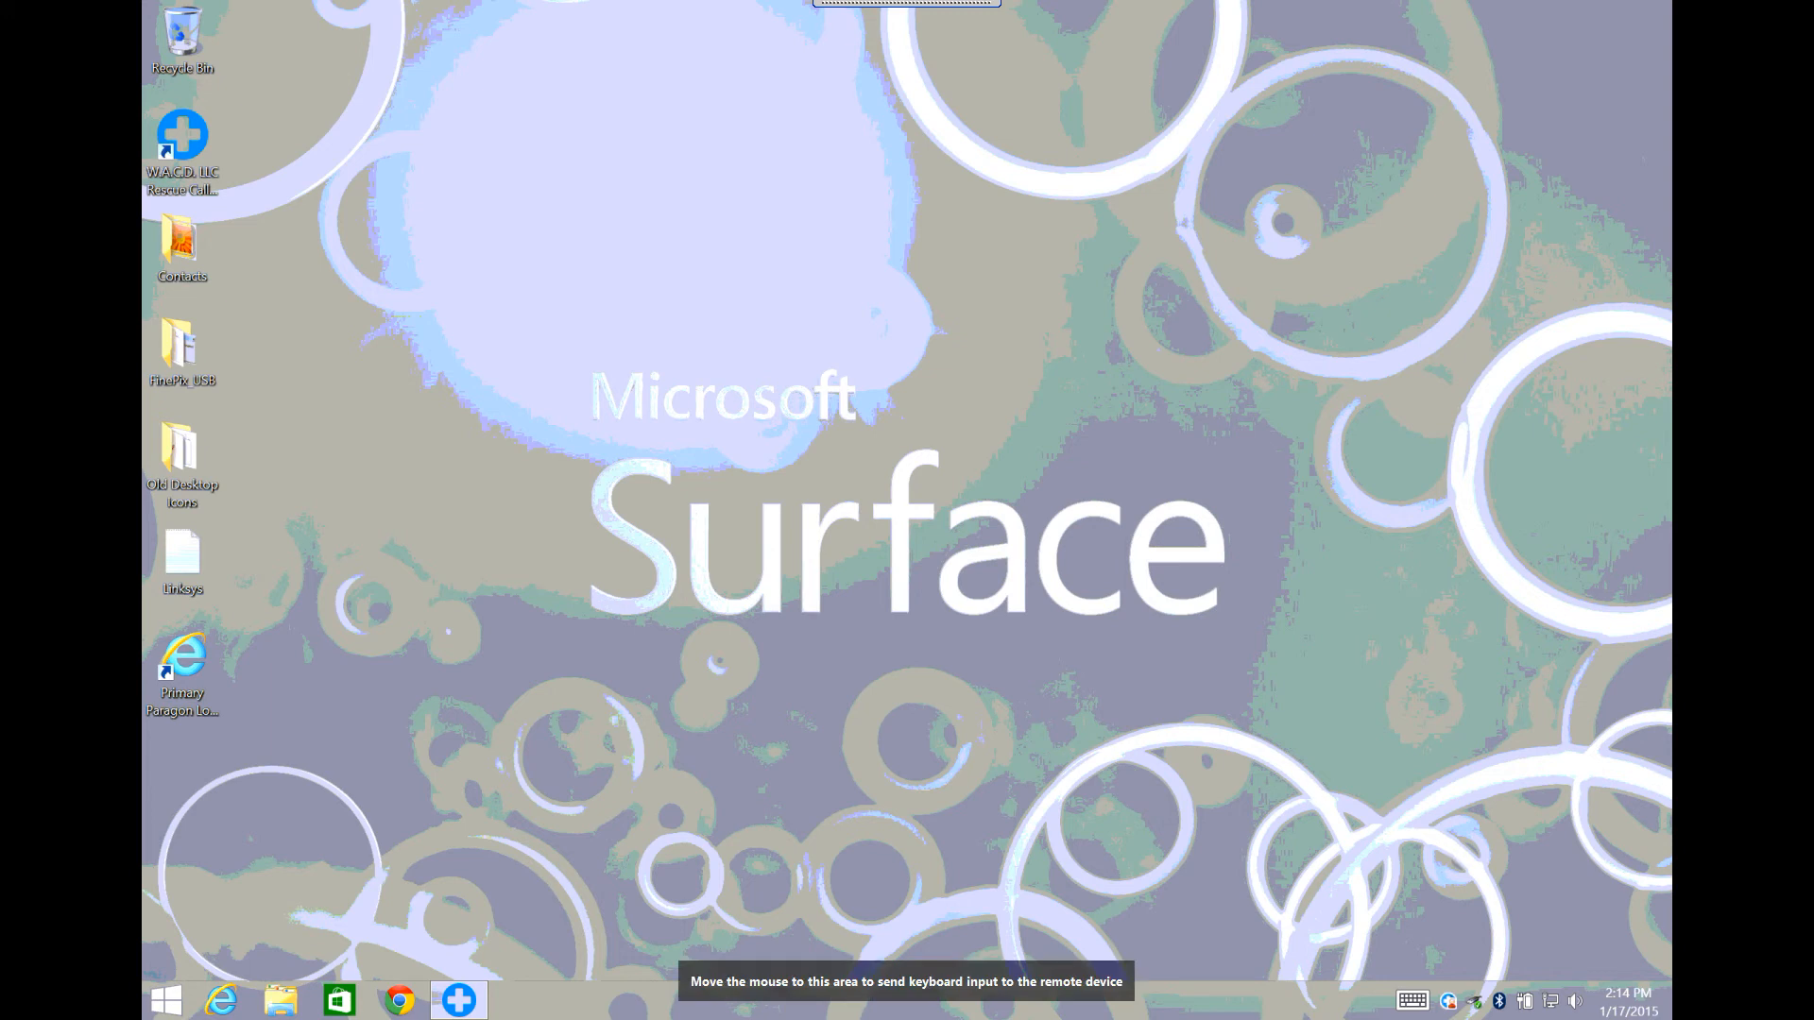